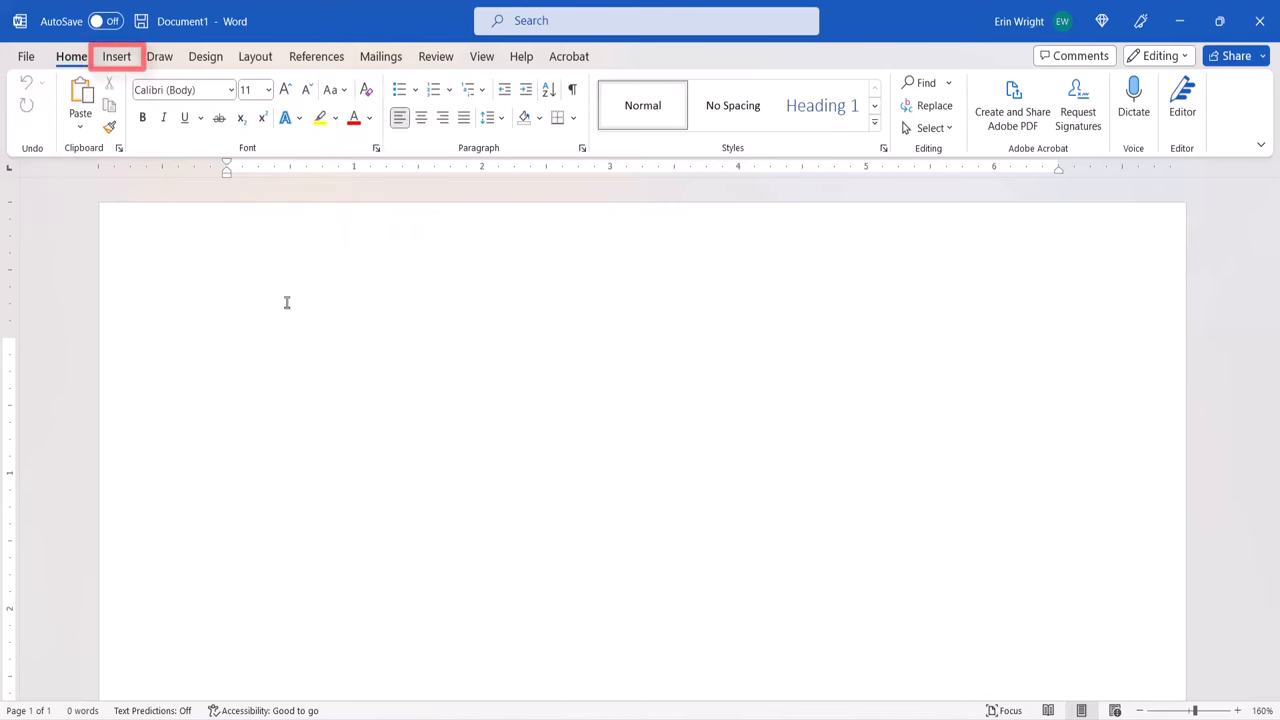
Draw a right-triangle shape from the Shapes gallery near the page's top-left
{"action": "left_click", "coordinate": [116, 56]}
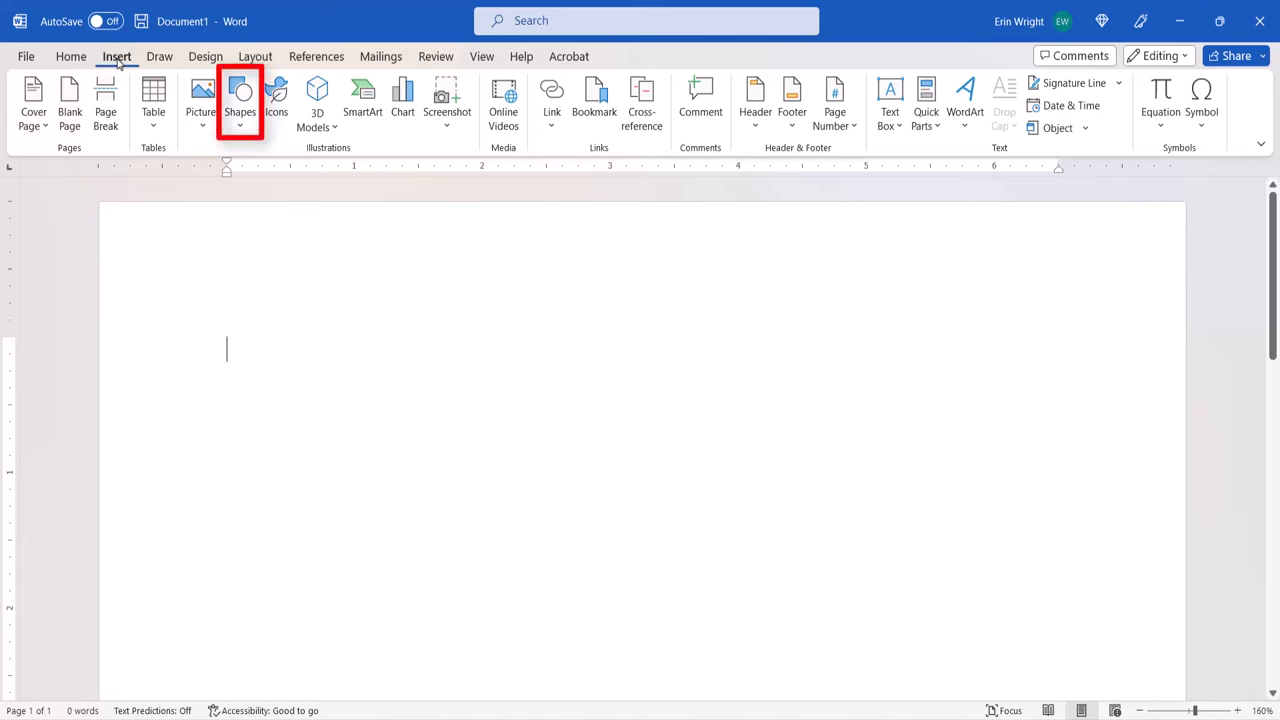
{"action": "left_click", "coordinate": [240, 100]}
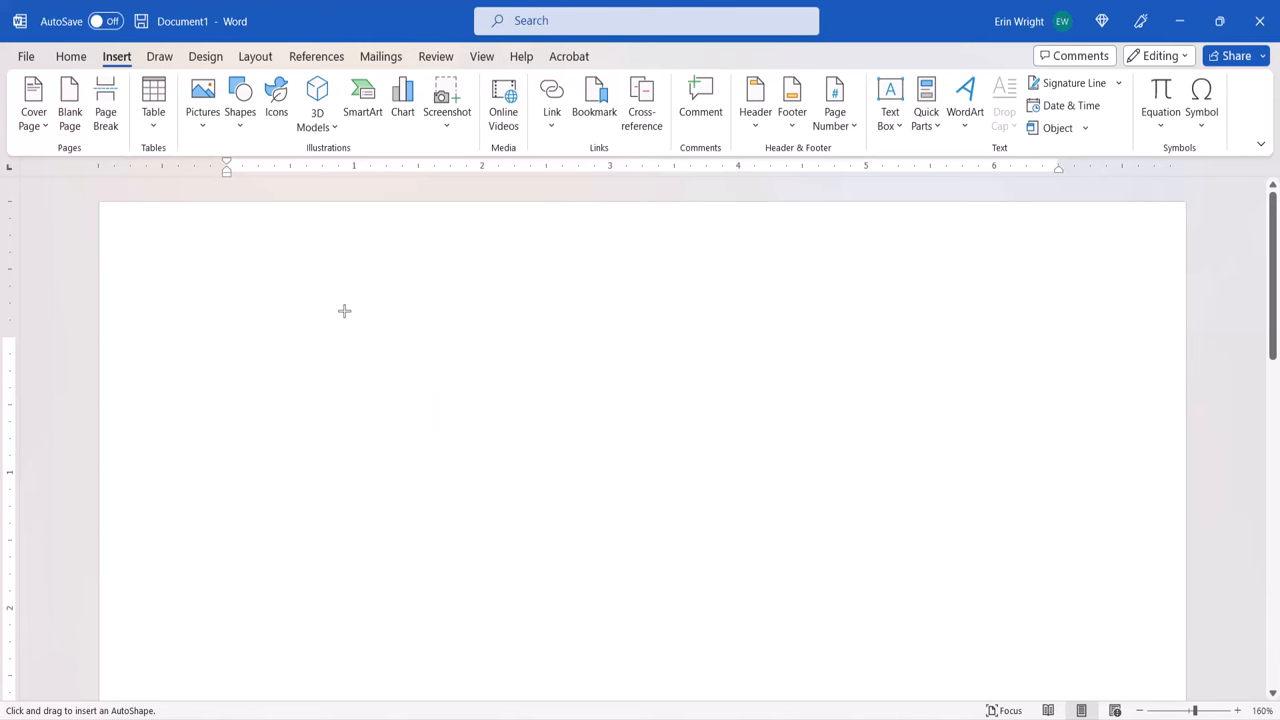
{"action": "left_click_drag", "start_coordinate": [344, 310], "coordinate": [496, 486]}
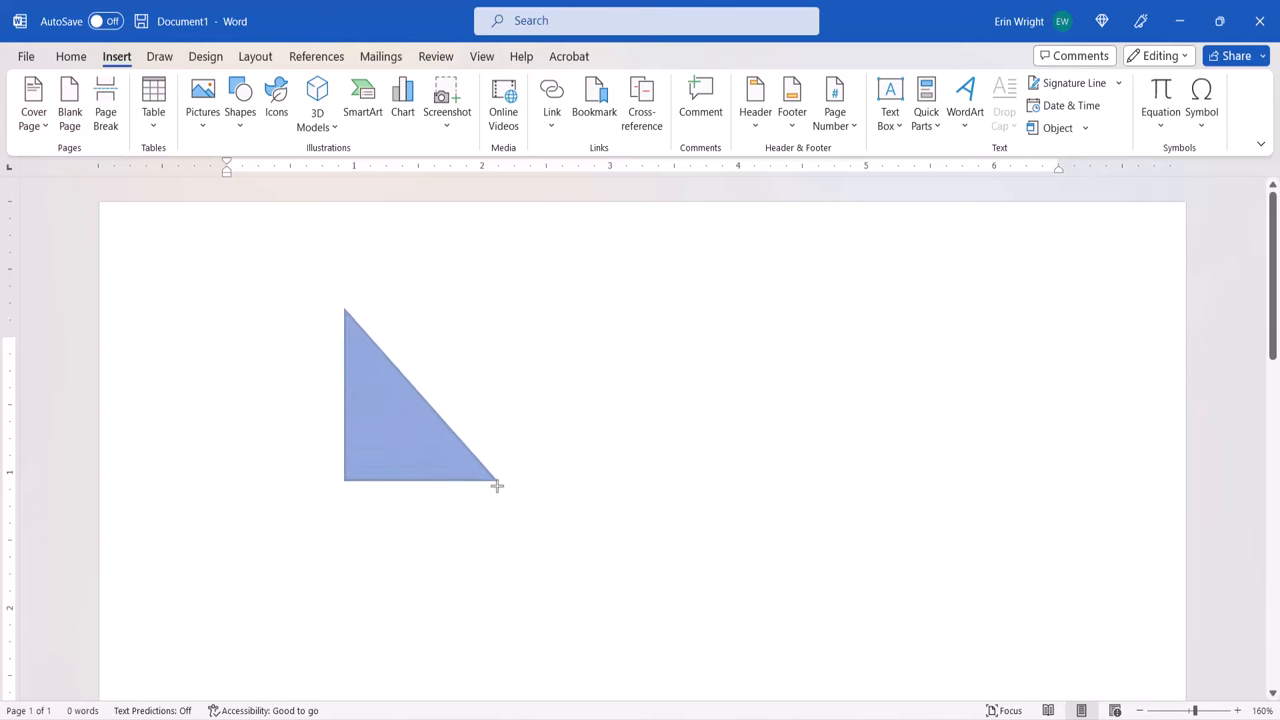
{"action": "left_click", "coordinate": [420, 400]}
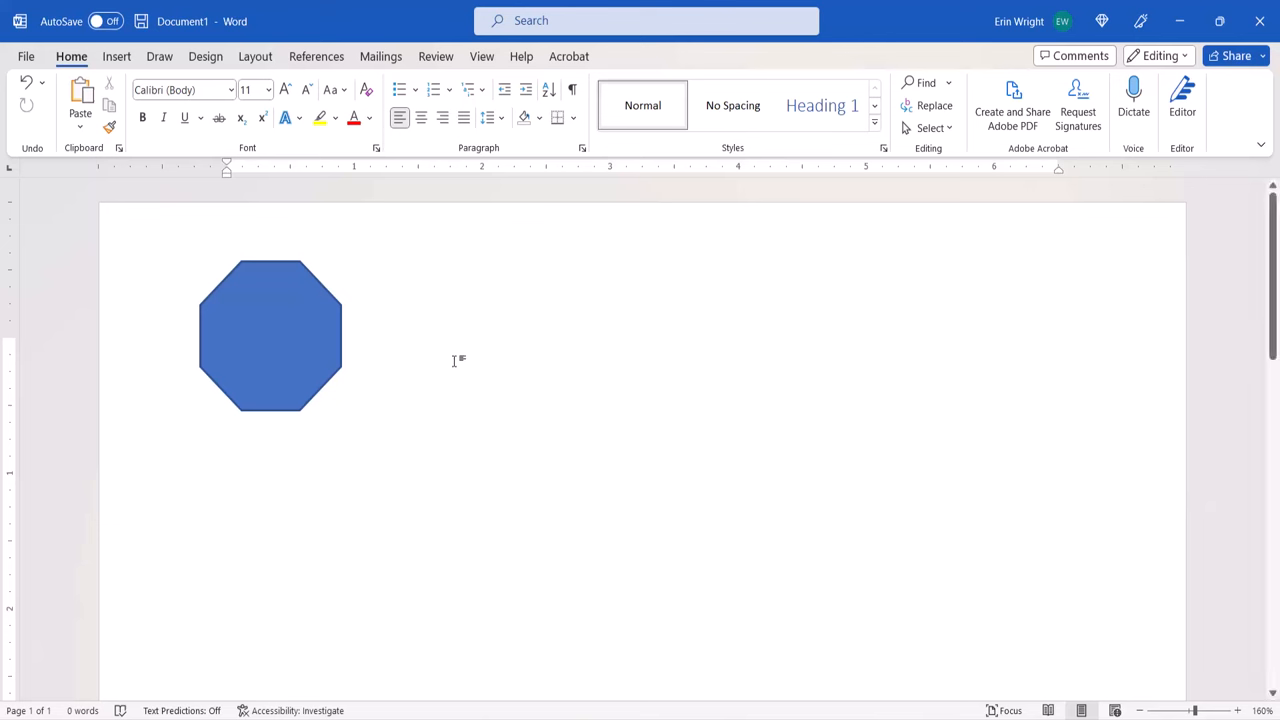
Select the blue octagon and bring up its Shape Fill colour choices
{"action": "left_click", "coordinate": [270, 336]}
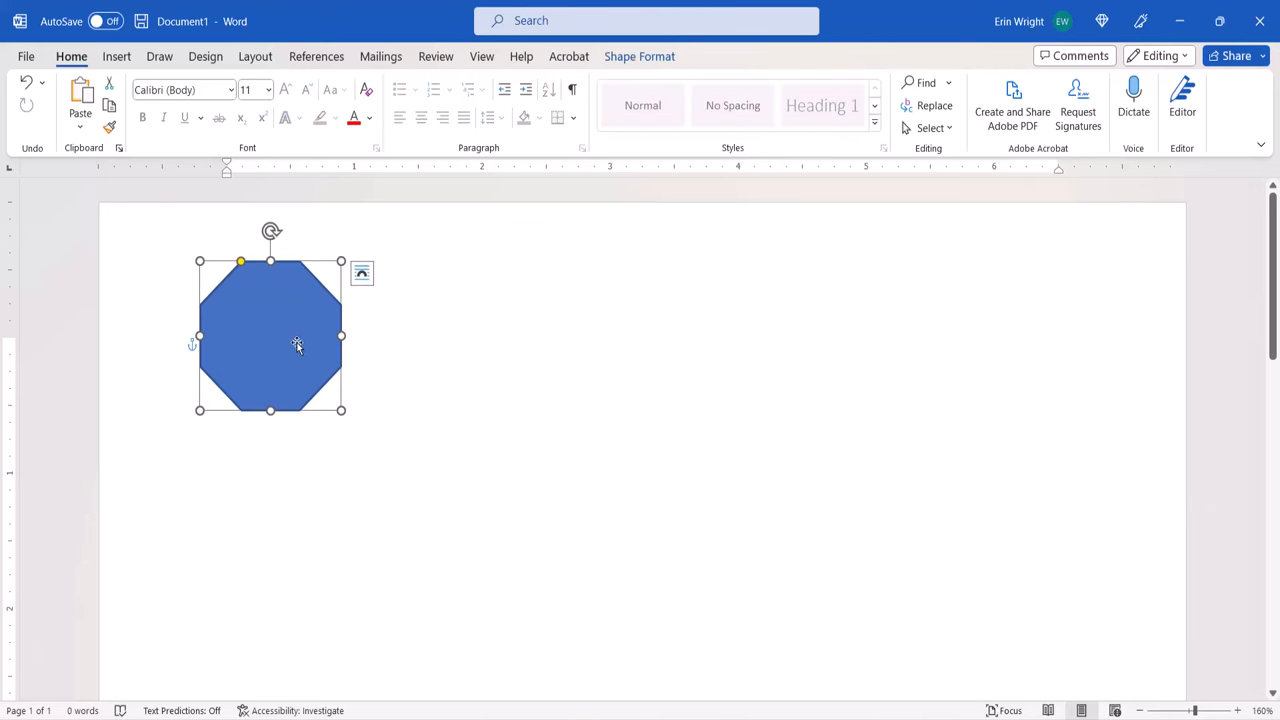
{"action": "left_click", "coordinate": [640, 56]}
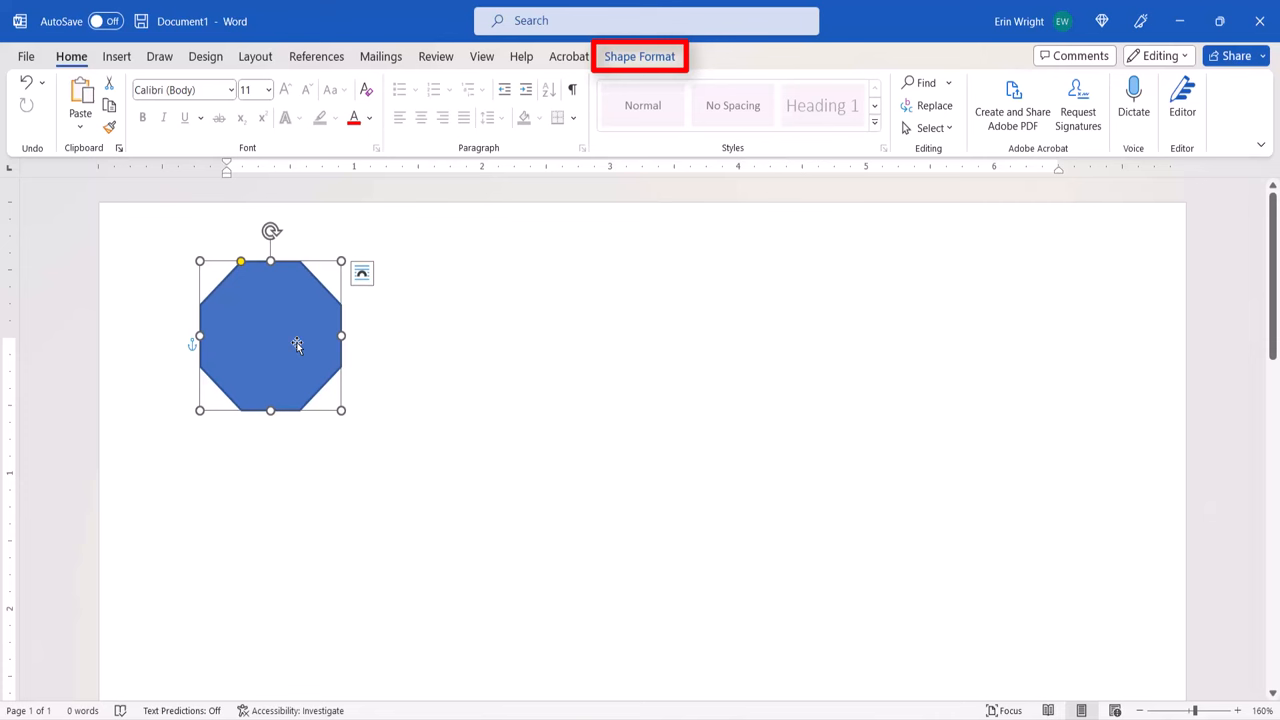
{"action": "left_click", "coordinate": [640, 56]}
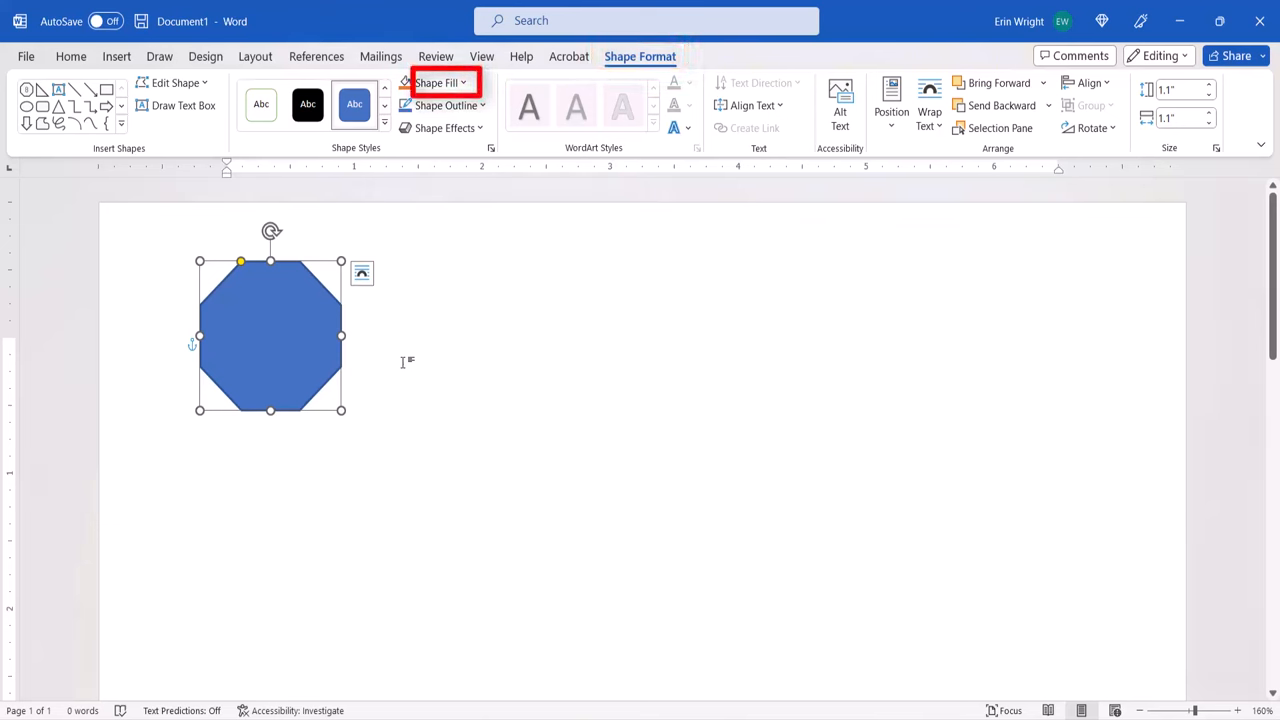
{"action": "left_click", "coordinate": [436, 84]}
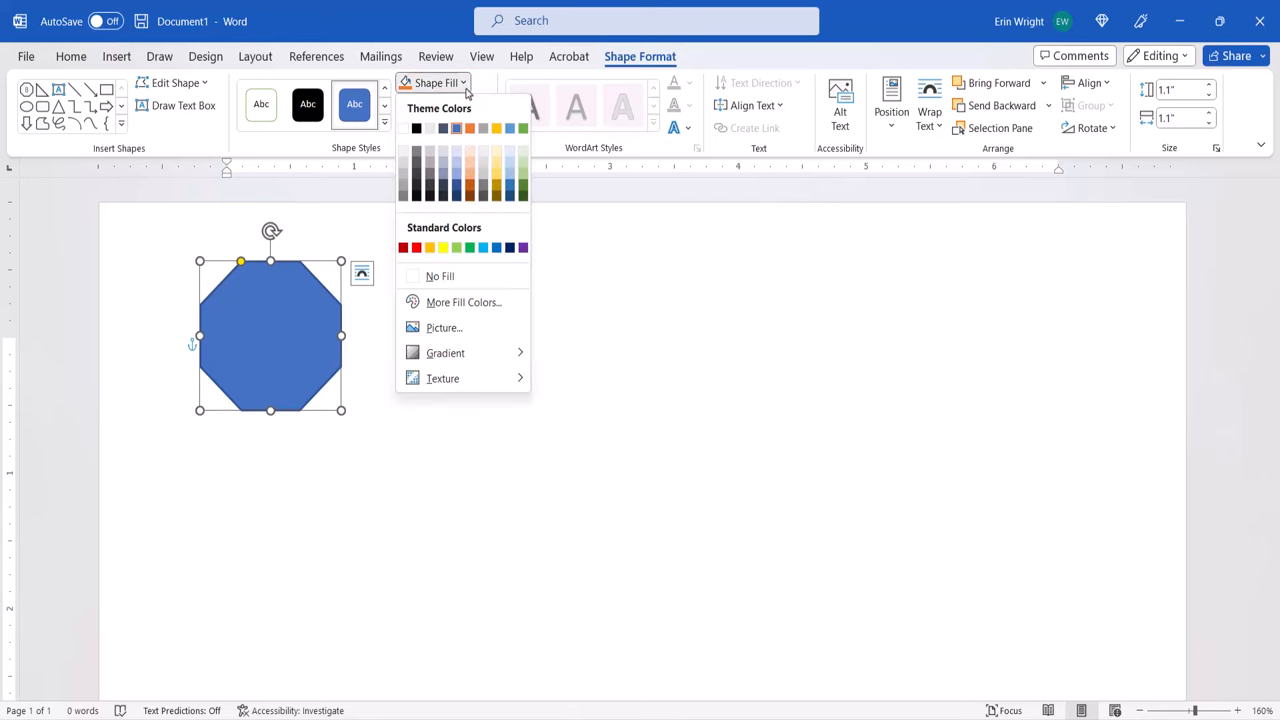
{"action": "mouse_move", "coordinate": [464, 302]}
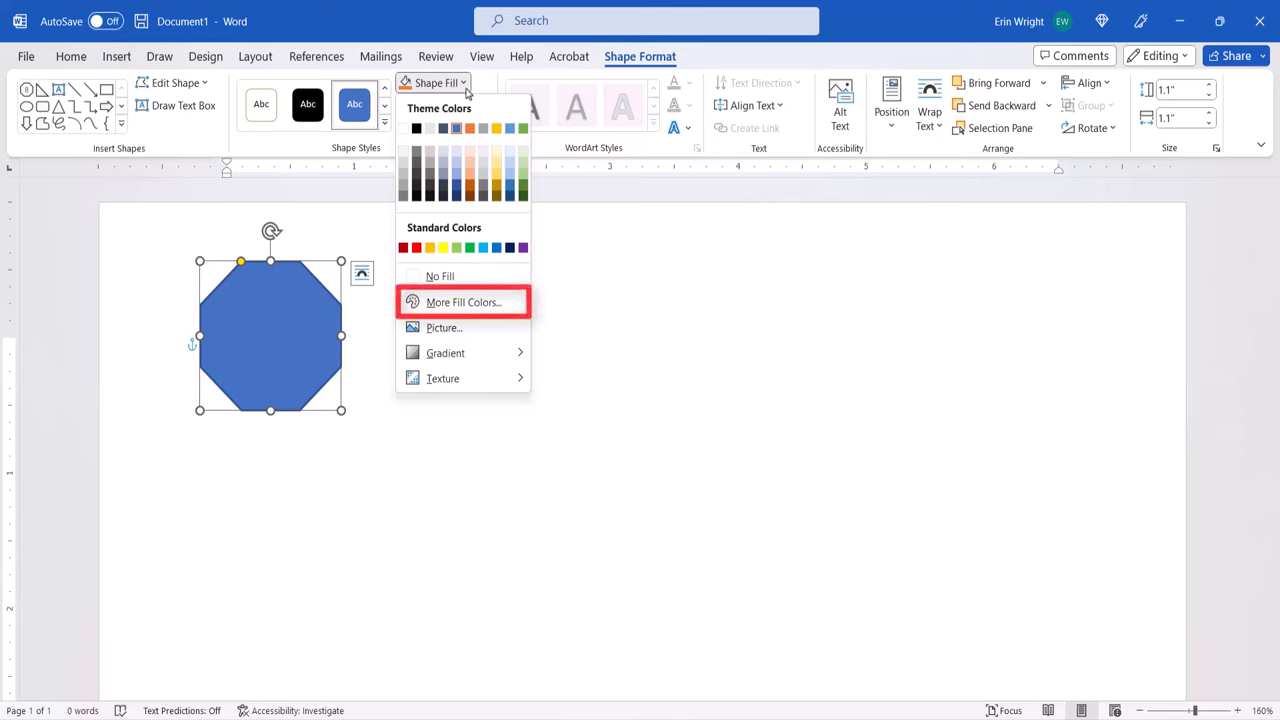
Dismiss the custom colour picker and fill the octagon with Standard red
{"action": "left_click", "coordinate": [462, 300]}
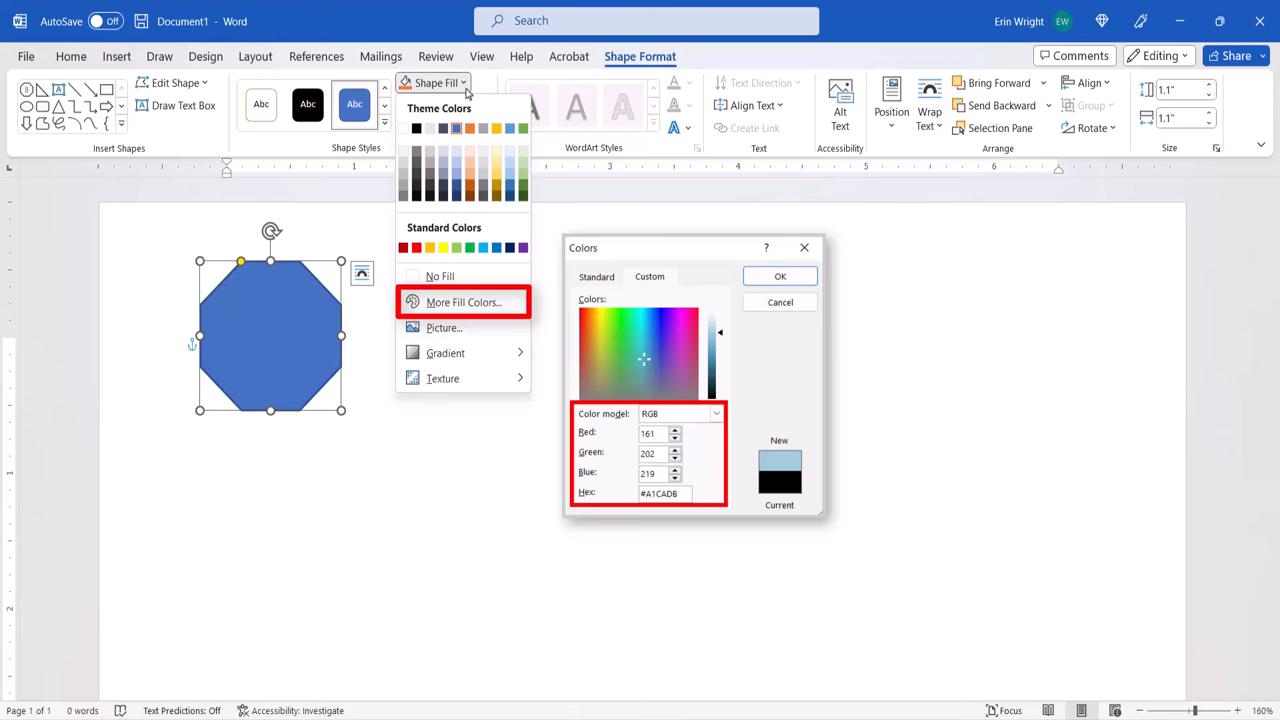
{"action": "left_click", "coordinate": [780, 300]}
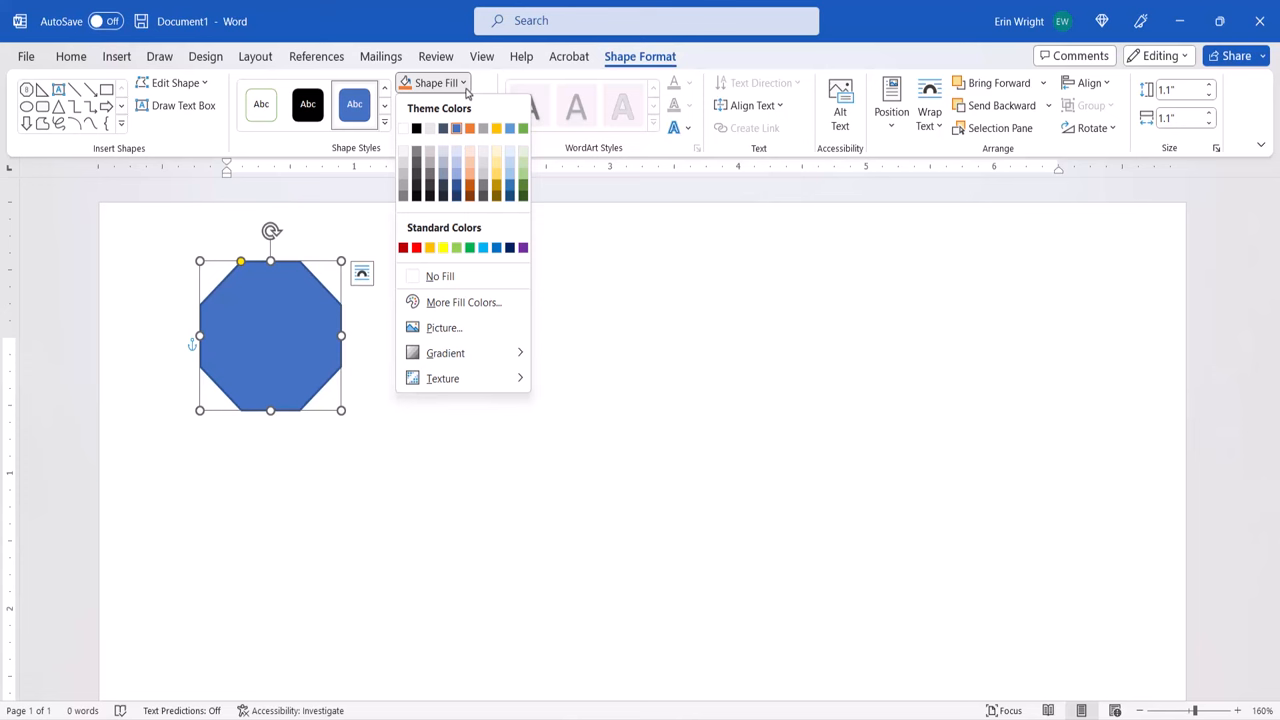
{"action": "left_click", "coordinate": [404, 248]}
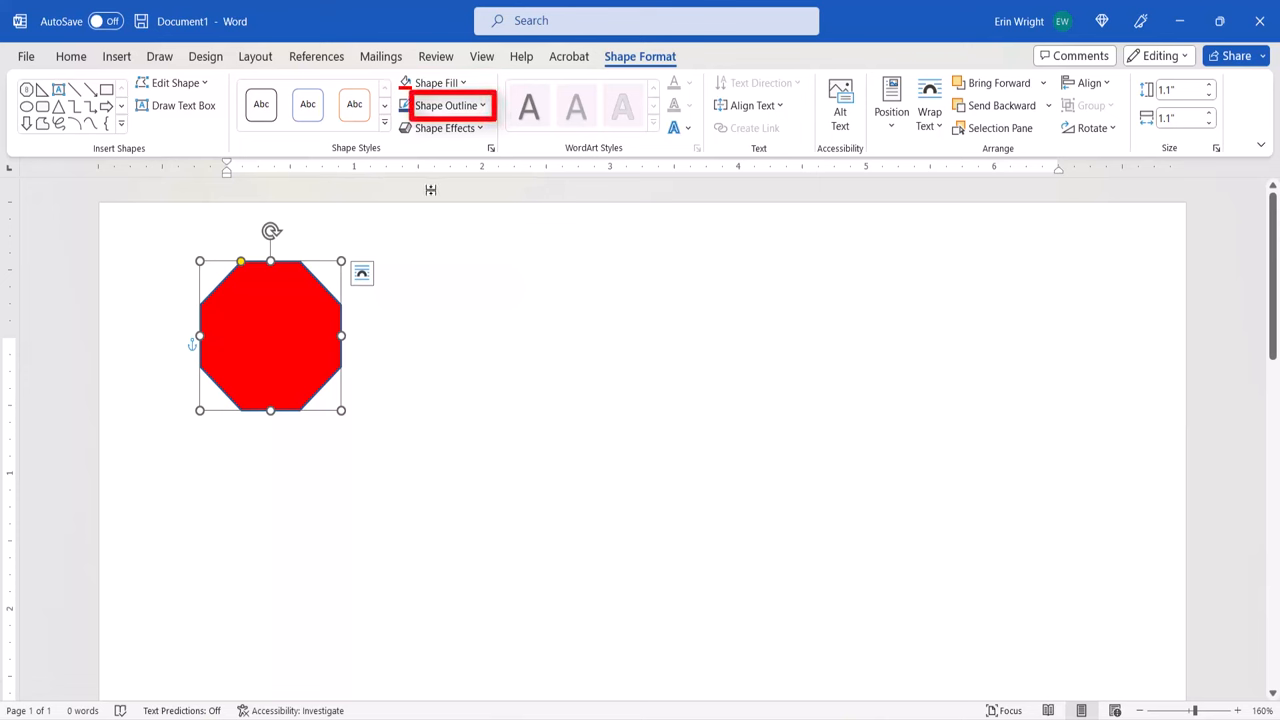
Make the octagon's blue Shape Outline heavier and return to the outline options for dashes
{"action": "left_click", "coordinate": [448, 104]}
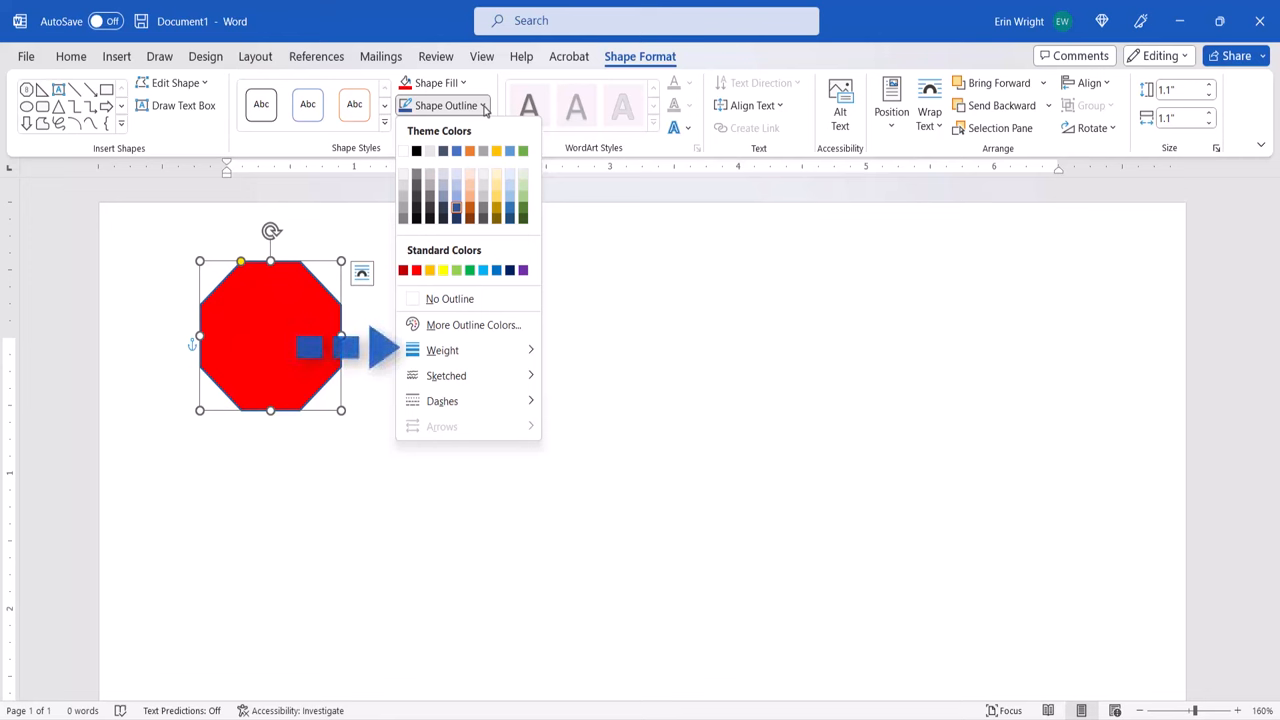
{"action": "left_click", "coordinate": [442, 350]}
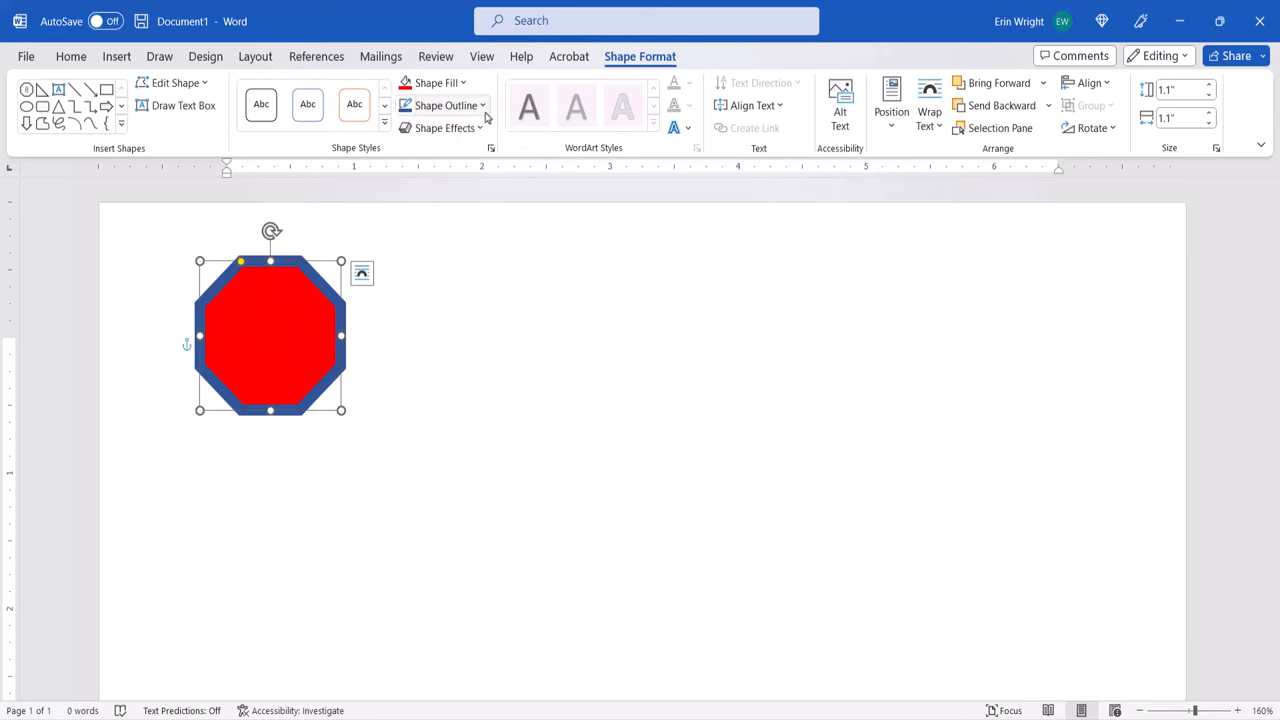
{"action": "left_click", "coordinate": [444, 104]}
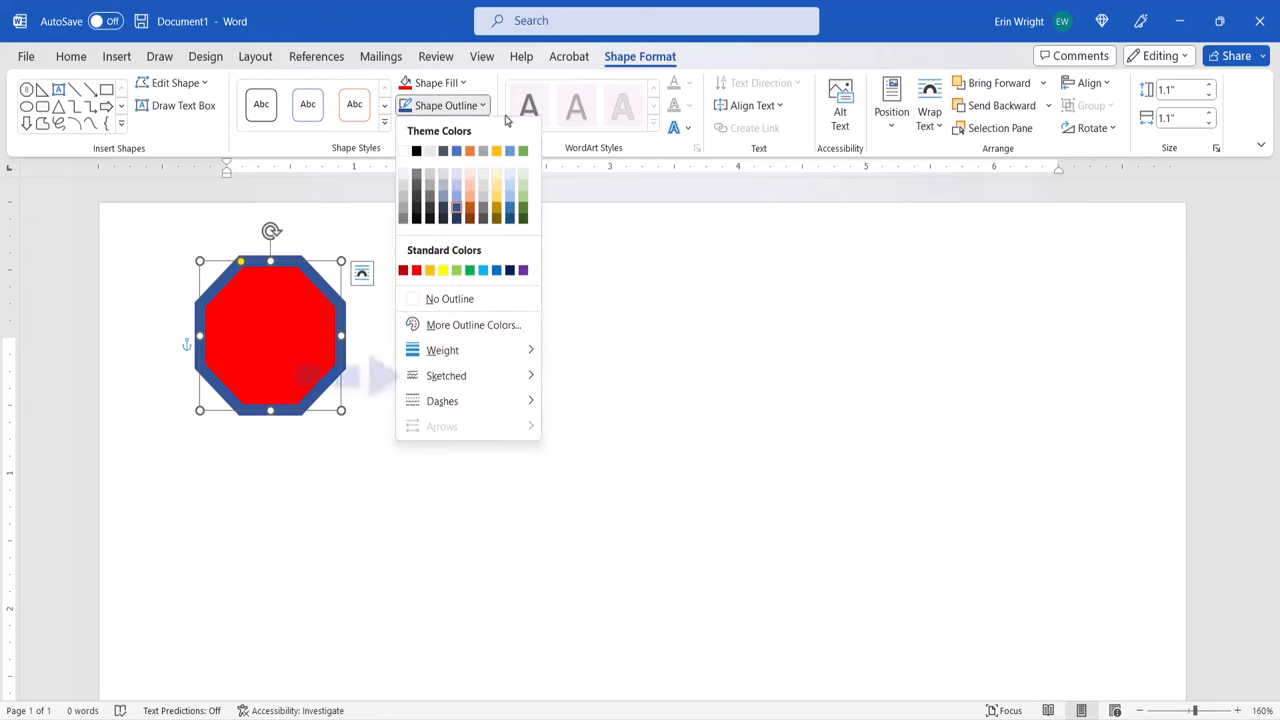
{"action": "mouse_move", "coordinate": [446, 376]}
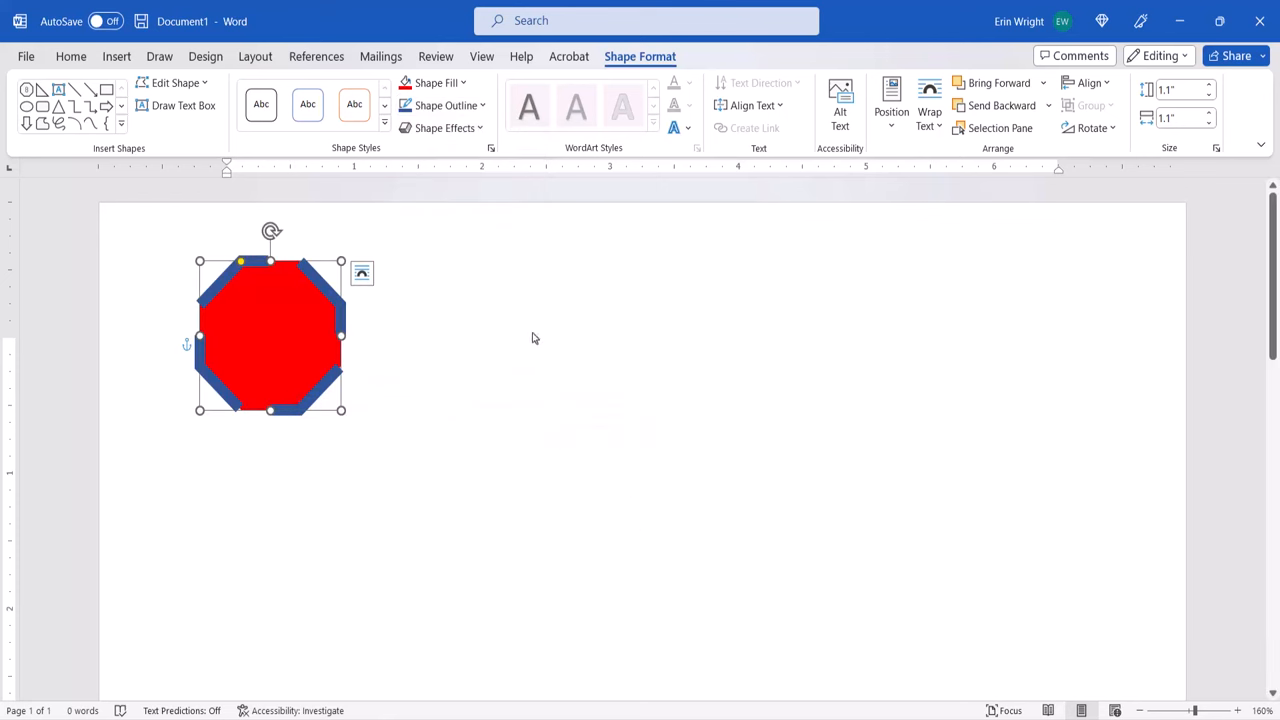
{"action": "mouse_move", "coordinate": [444, 128]}
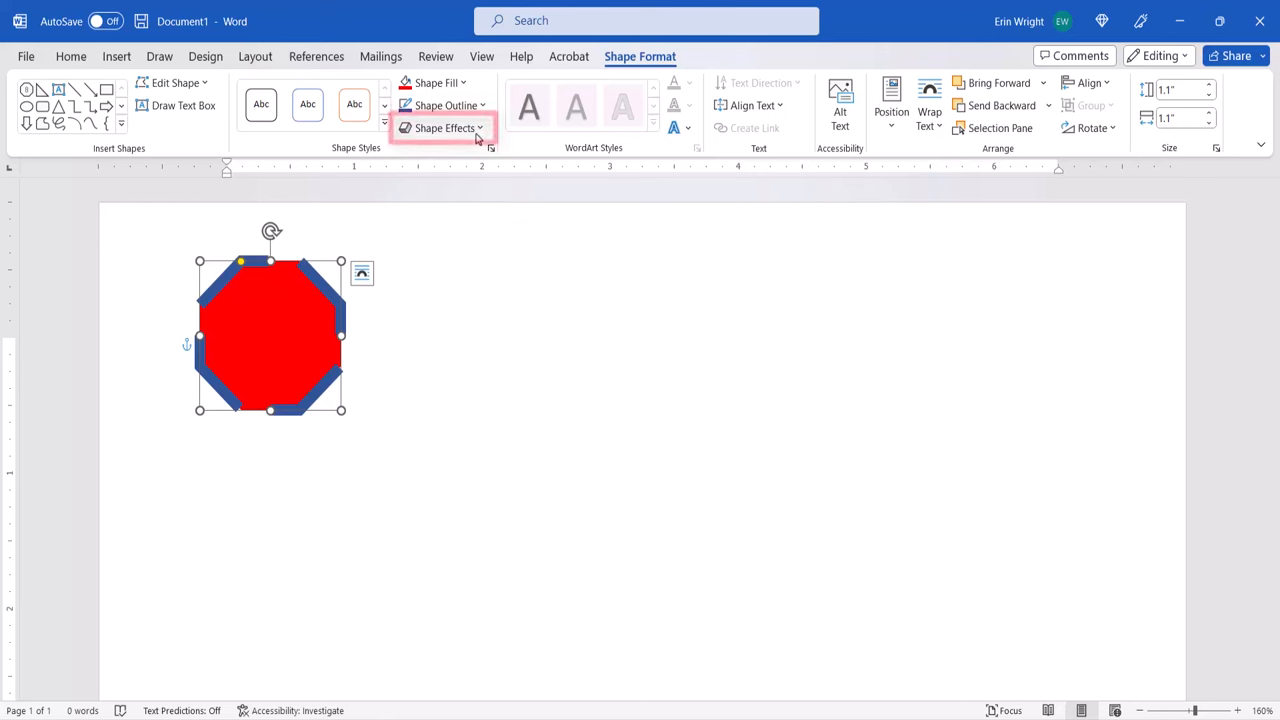
Show the Reflection variations under Shape Effects for the octagon
{"action": "left_click", "coordinate": [444, 128]}
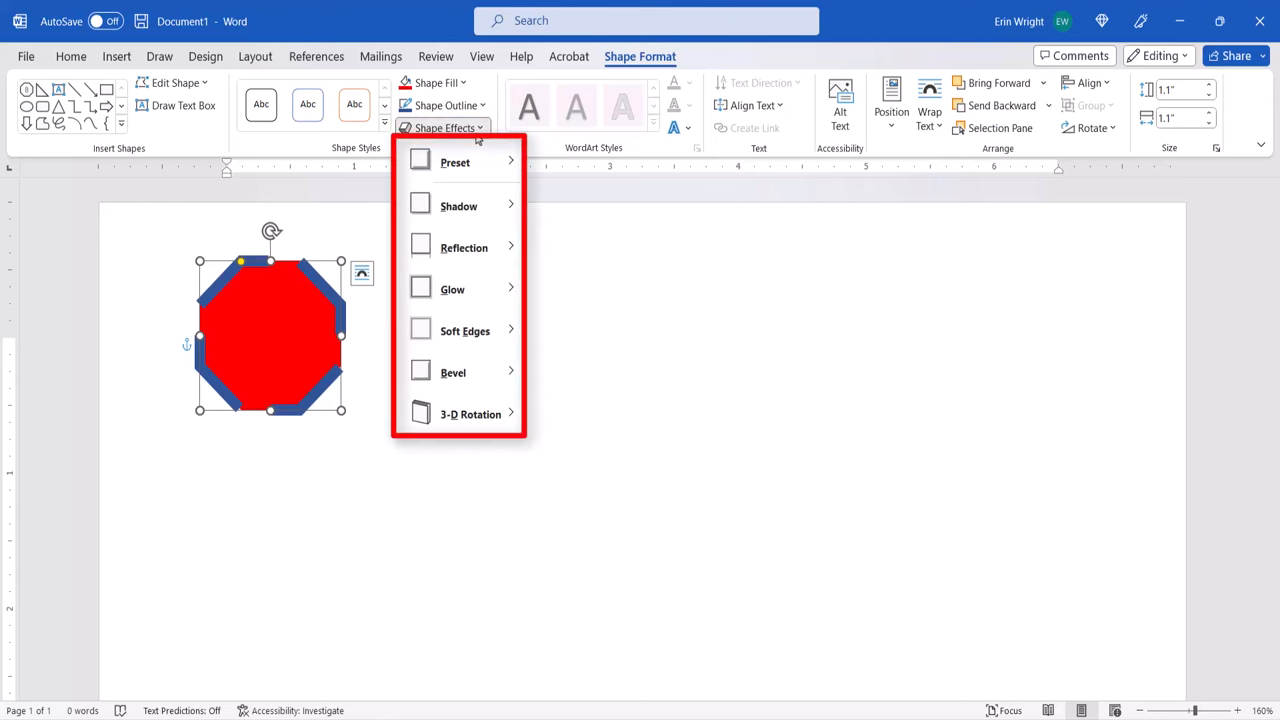
{"action": "left_click", "coordinate": [458, 206]}
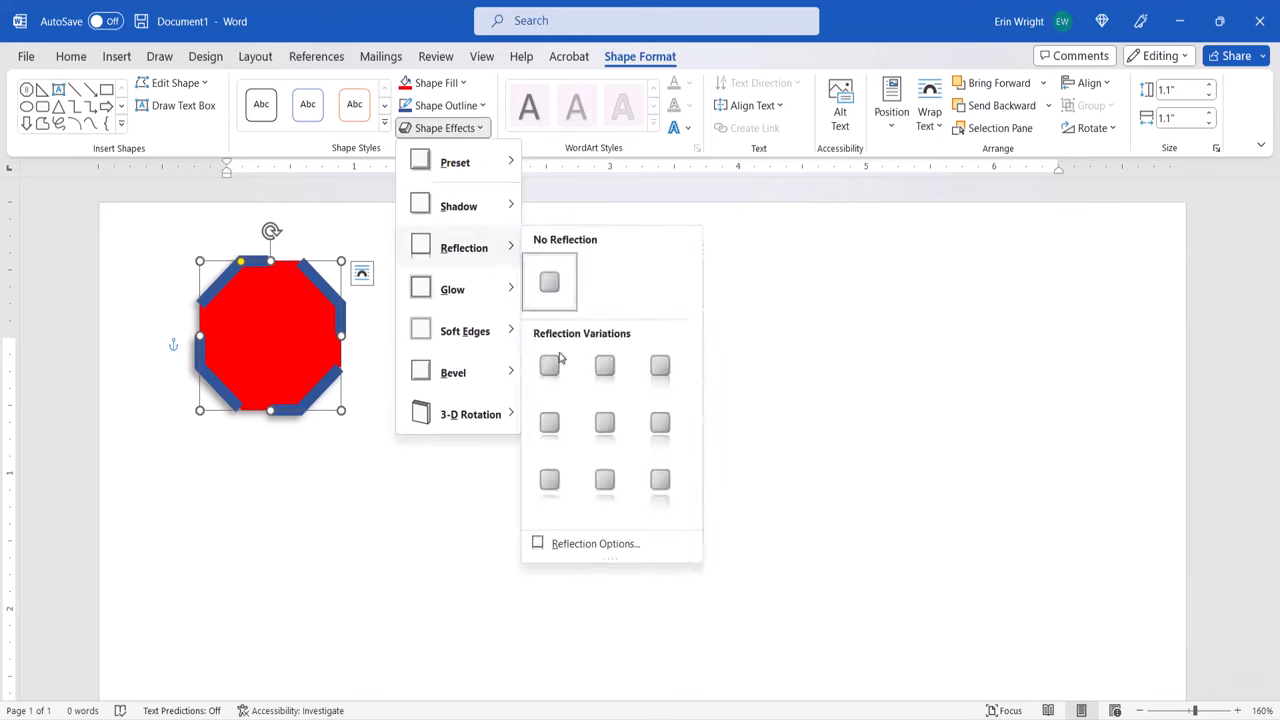
{"action": "mouse_move", "coordinate": [548, 422]}
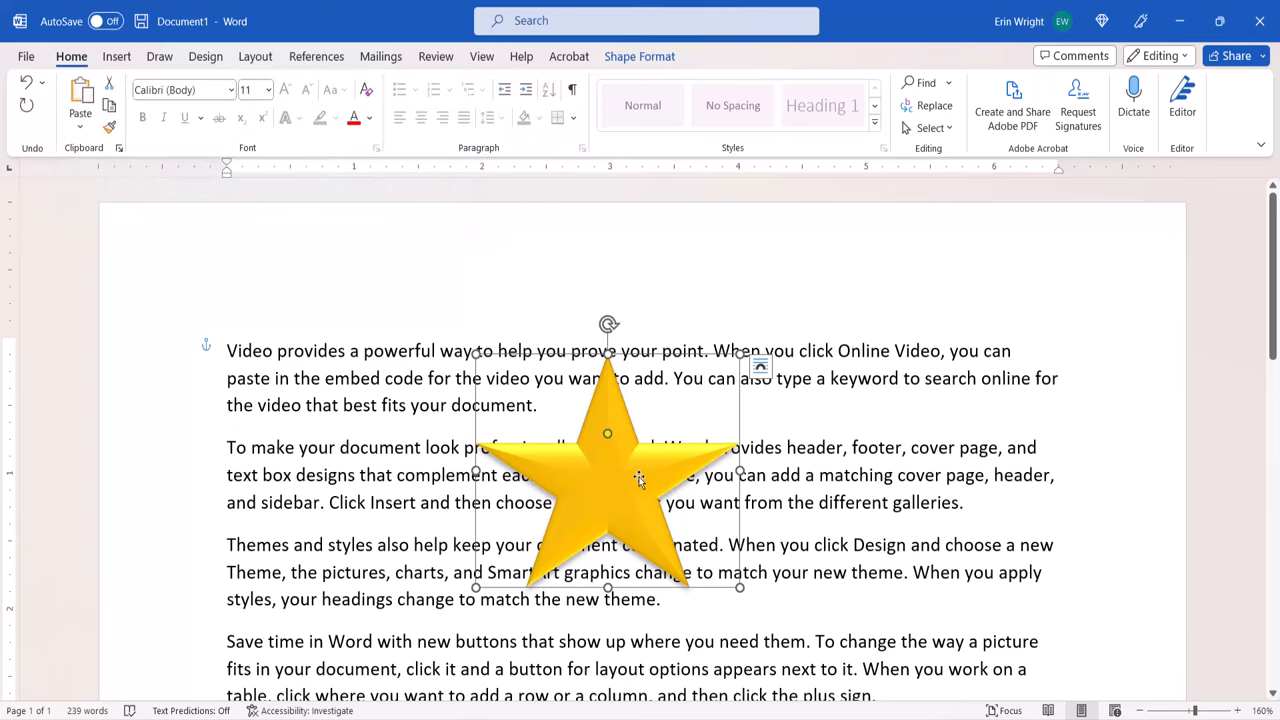
Drag the gold star right, then left, settling it over the body-text paragraphs
{"action": "left_click_drag", "start_coordinate": [608, 470], "coordinate": [804, 488]}
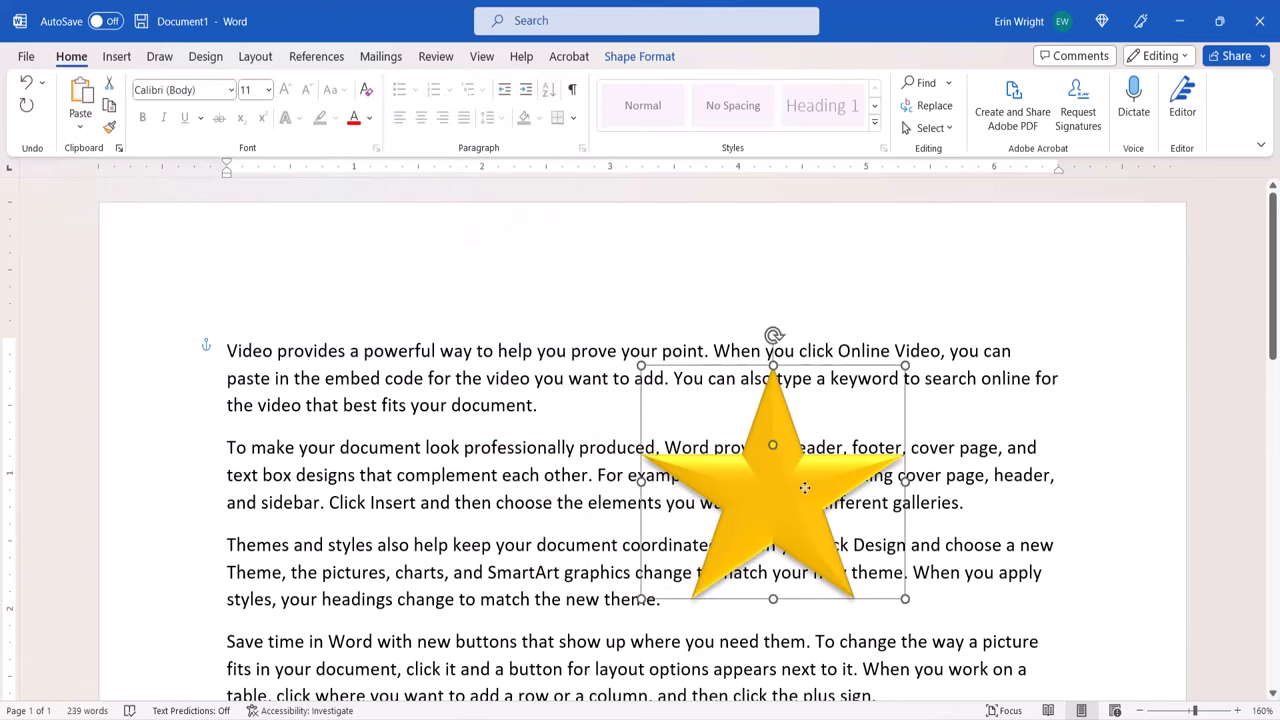
{"action": "left_click_drag", "start_coordinate": [804, 488], "coordinate": [548, 488]}
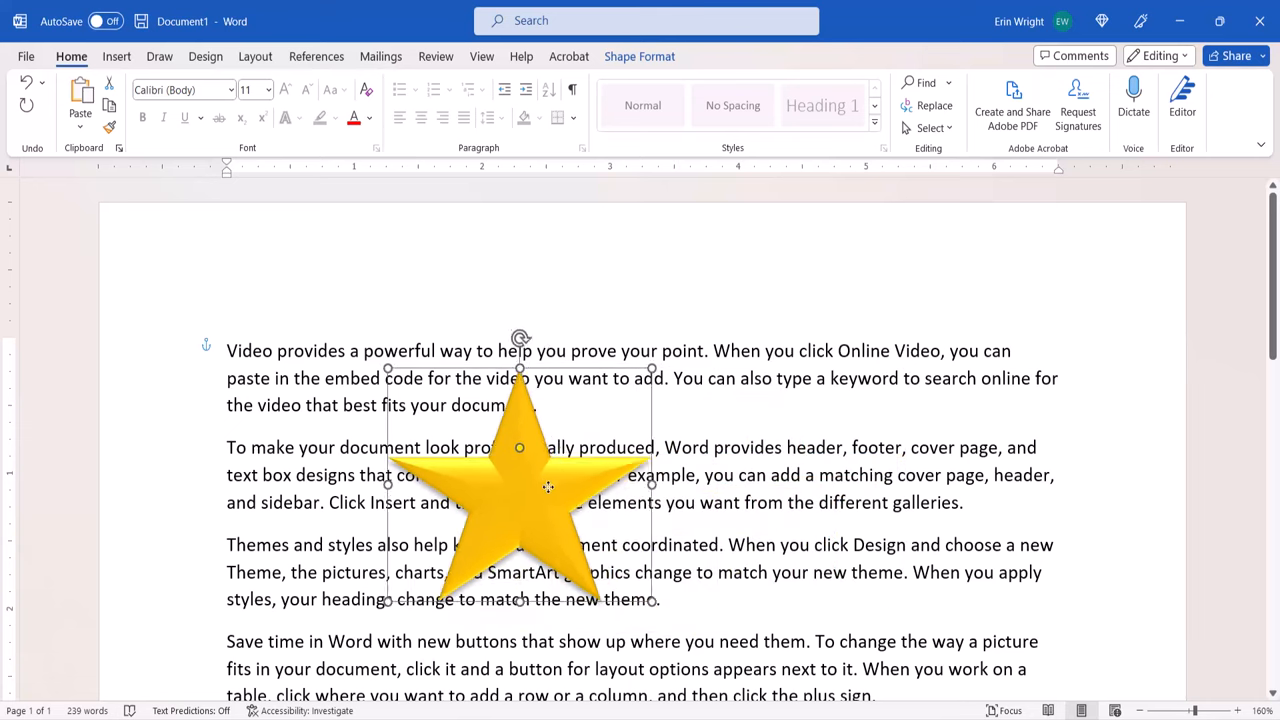
{"action": "left_click_drag", "start_coordinate": [548, 488], "coordinate": [500, 476]}
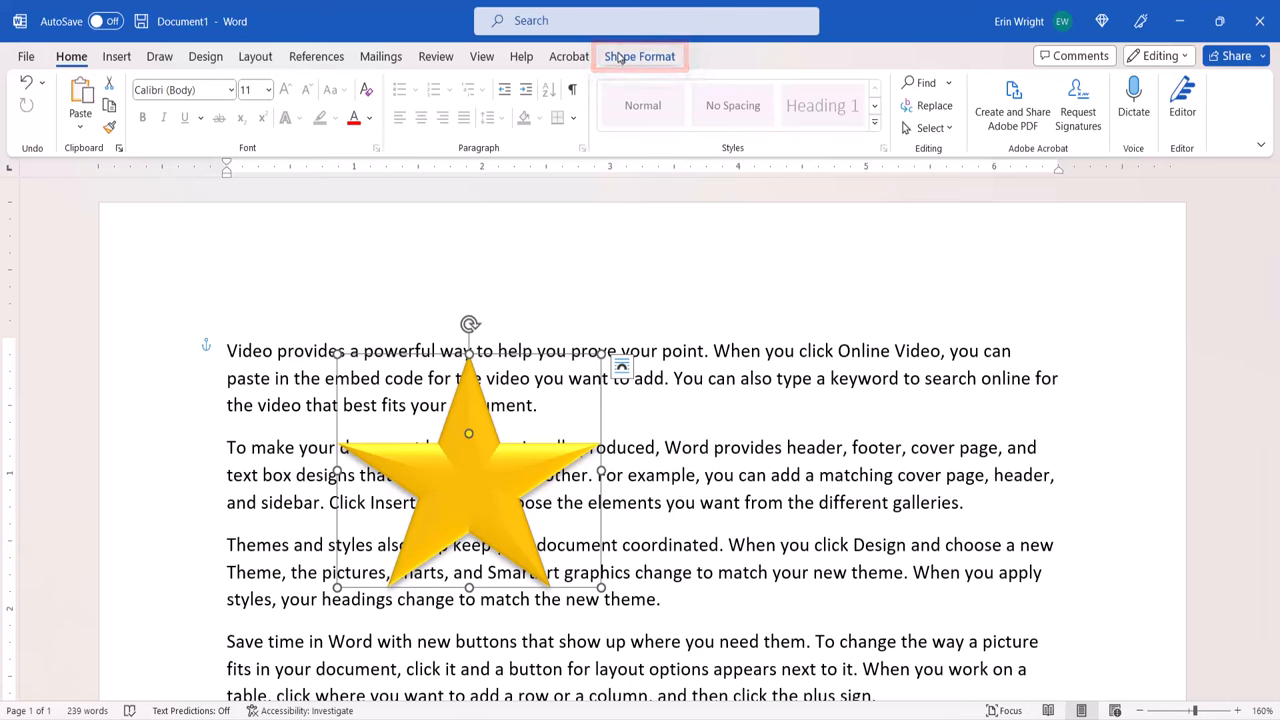
{"action": "left_click", "coordinate": [640, 56]}
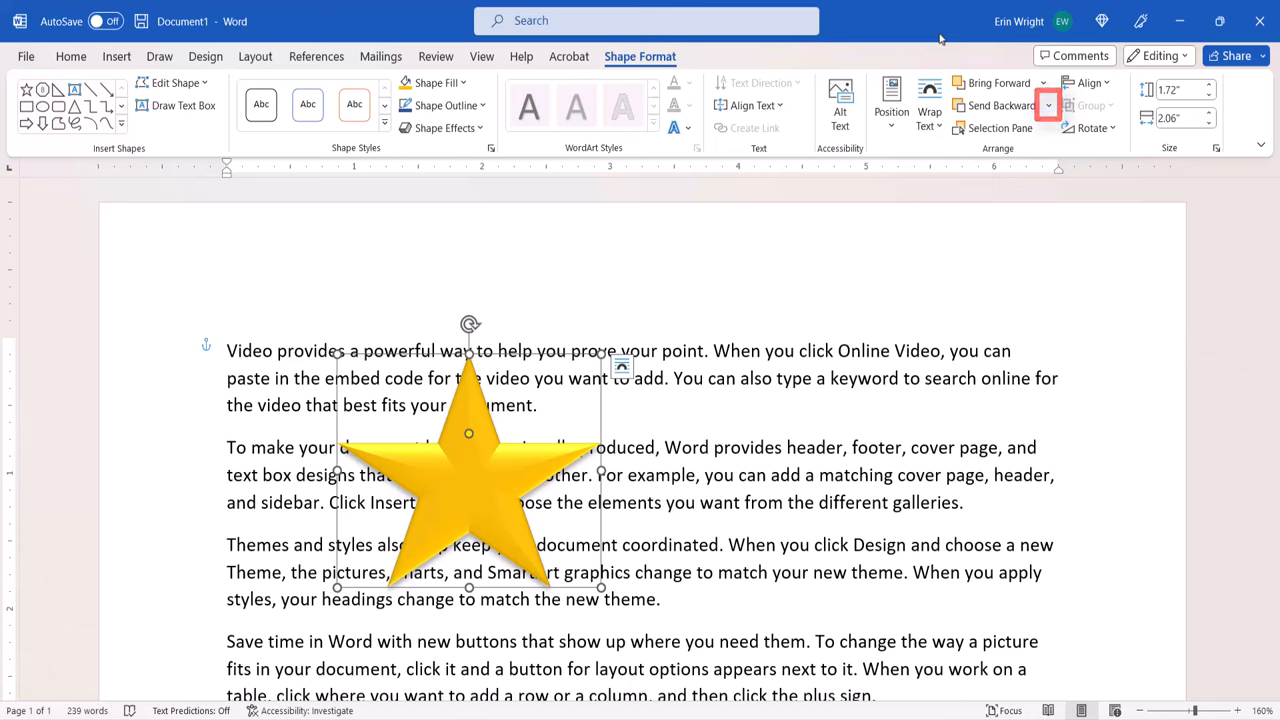
{"action": "left_click", "coordinate": [1044, 104]}
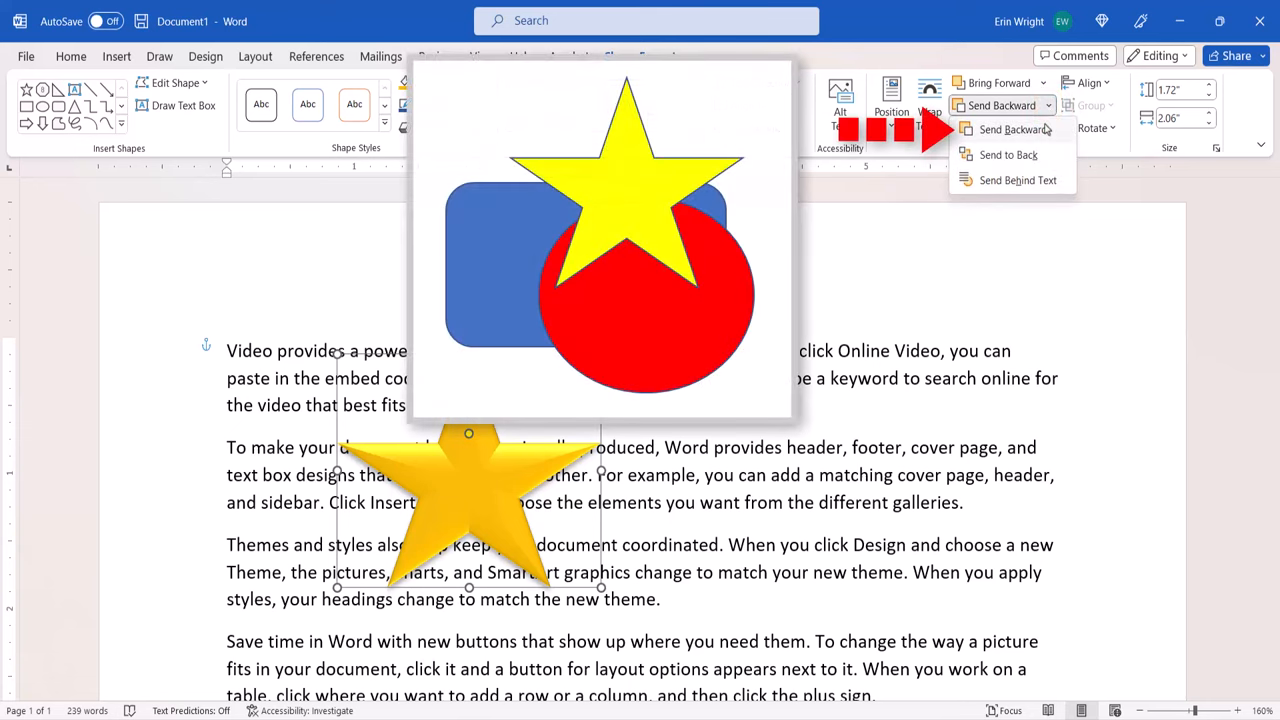
{"action": "left_click", "coordinate": [1012, 128]}
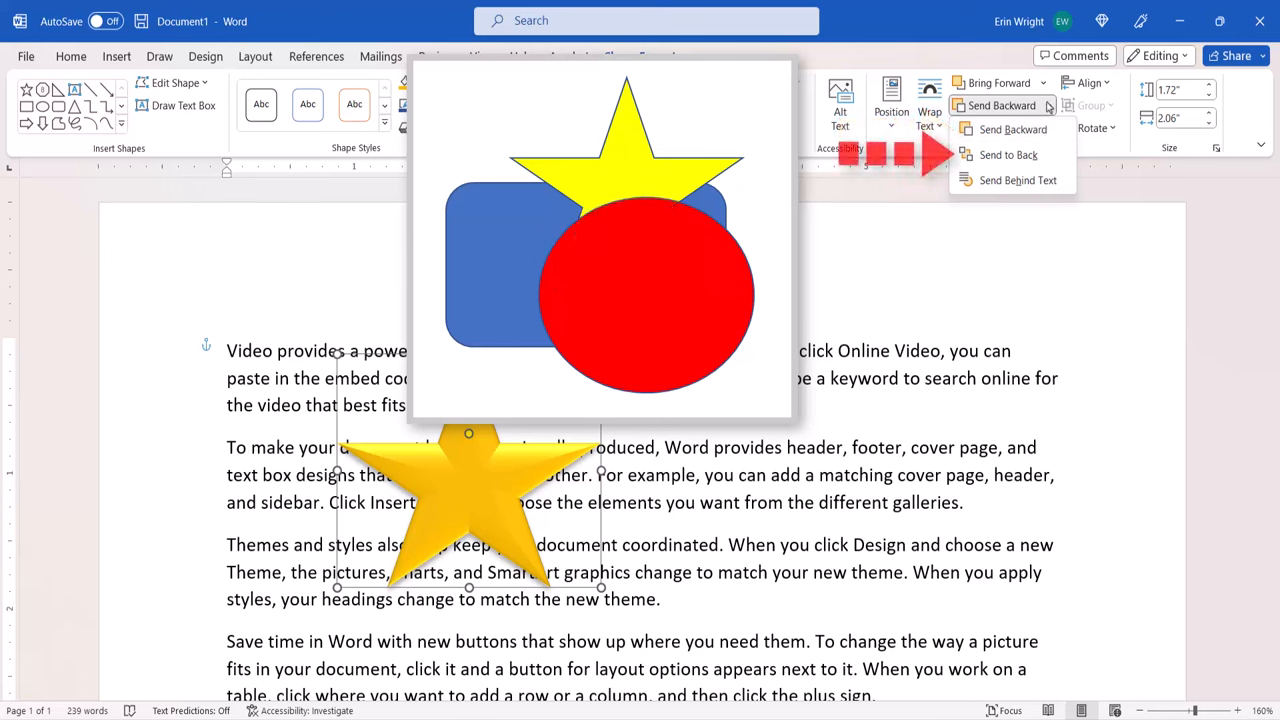
{"action": "left_click", "coordinate": [1010, 128]}
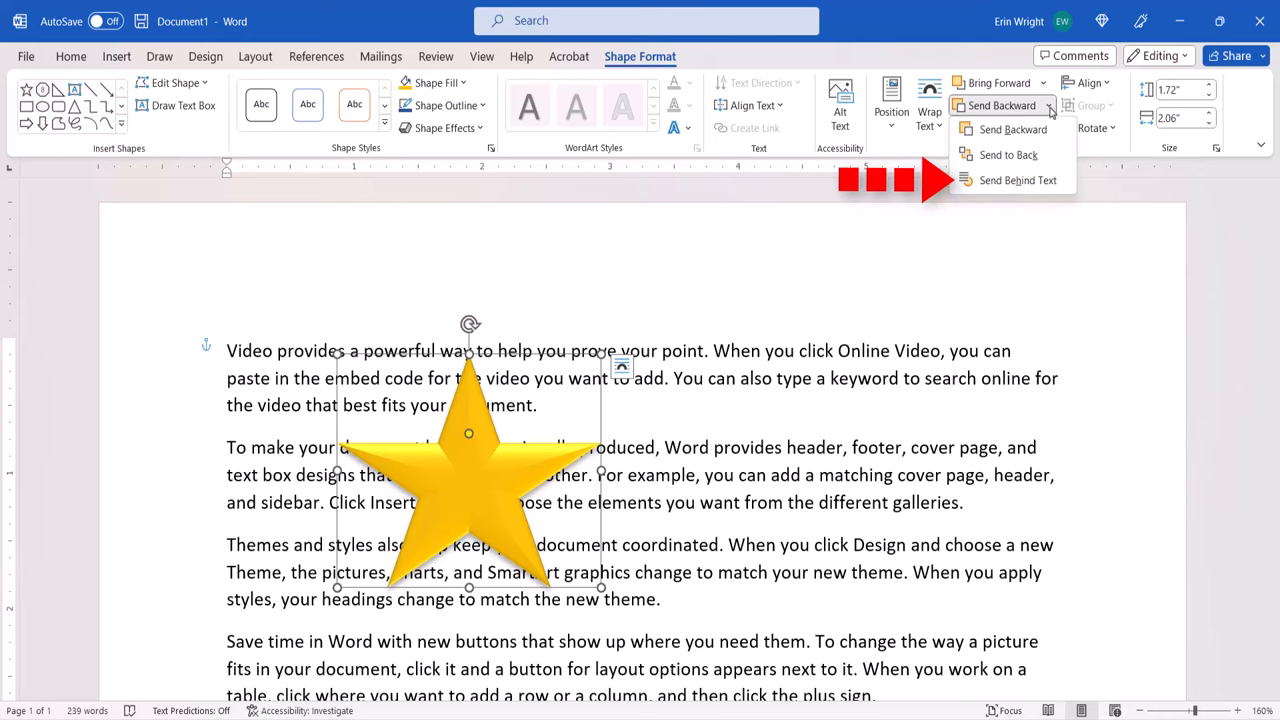
{"action": "left_click", "coordinate": [1016, 180]}
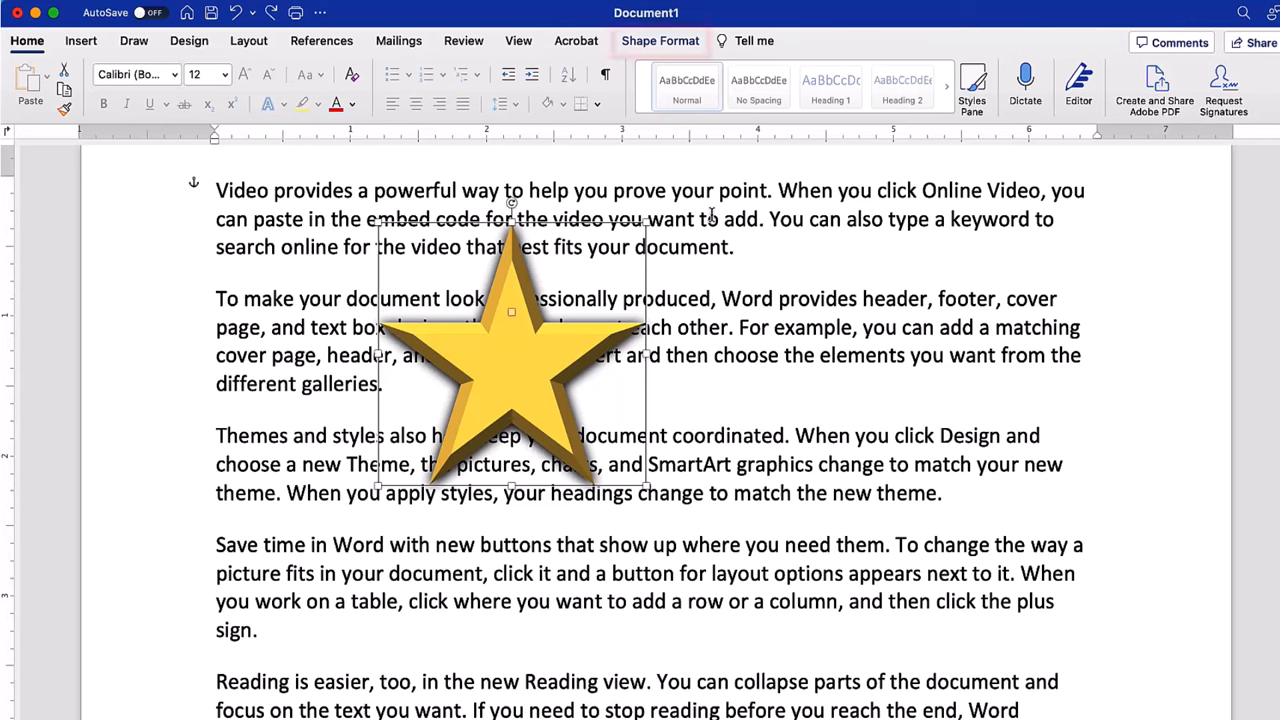
Through Arrange > Wrap Text, set the gold star to Behind Text
{"action": "left_click", "coordinate": [660, 40]}
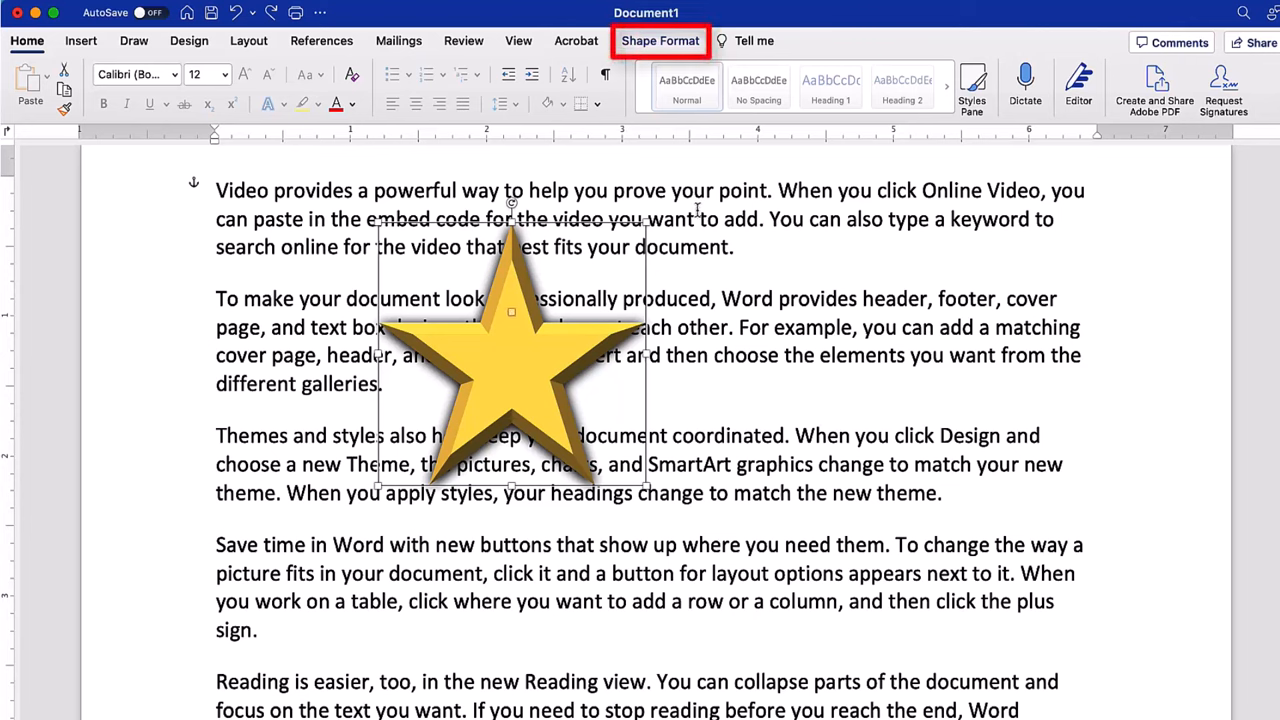
{"action": "left_click", "coordinate": [660, 40]}
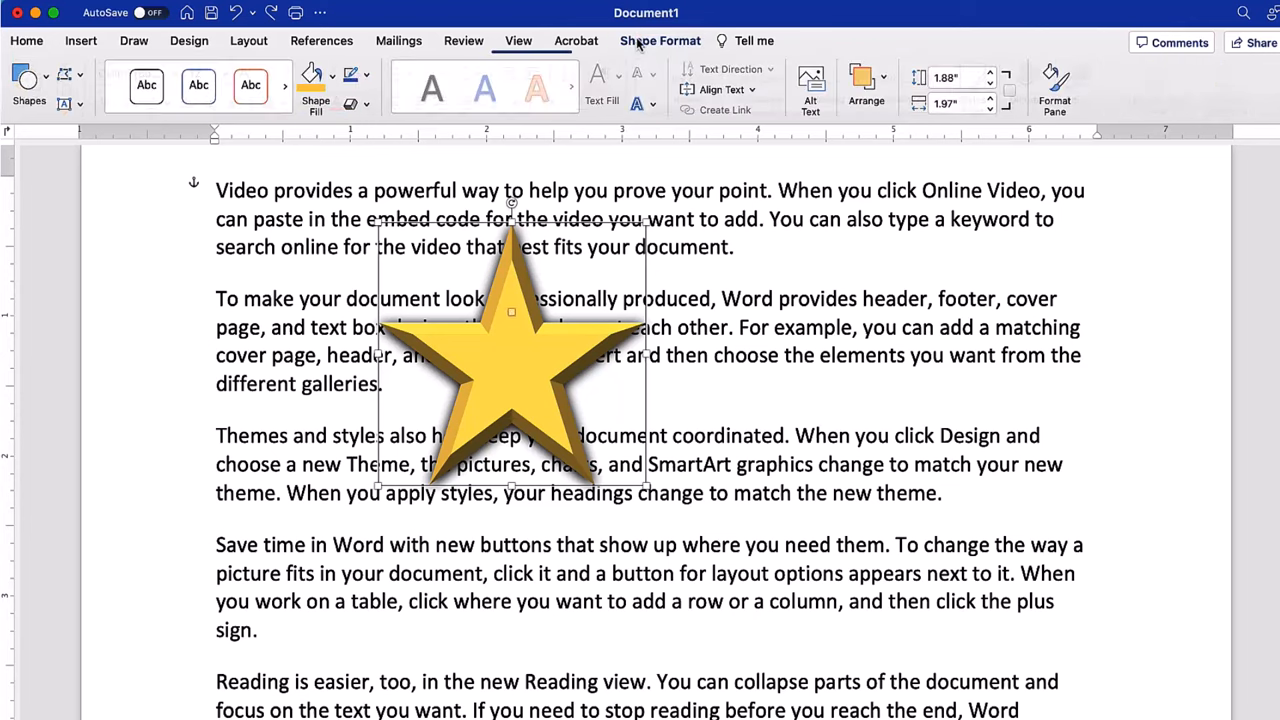
{"action": "left_click", "coordinate": [866, 84]}
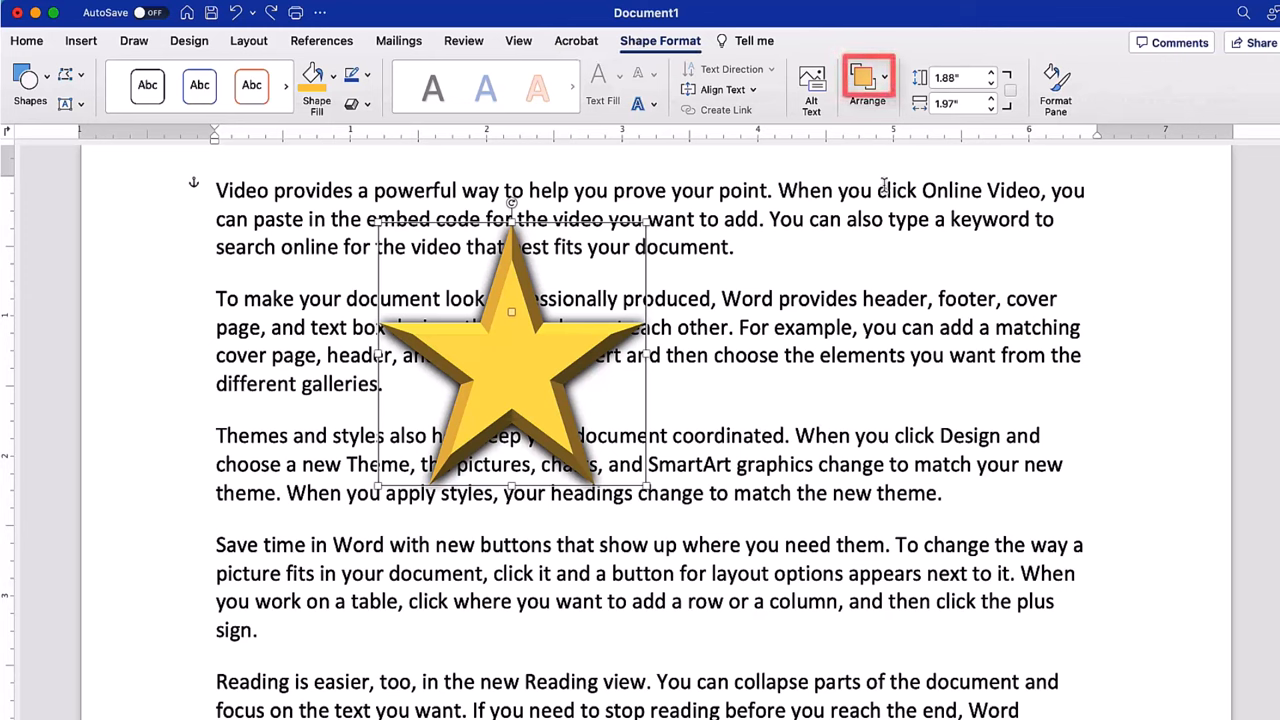
{"action": "left_click", "coordinate": [868, 84]}
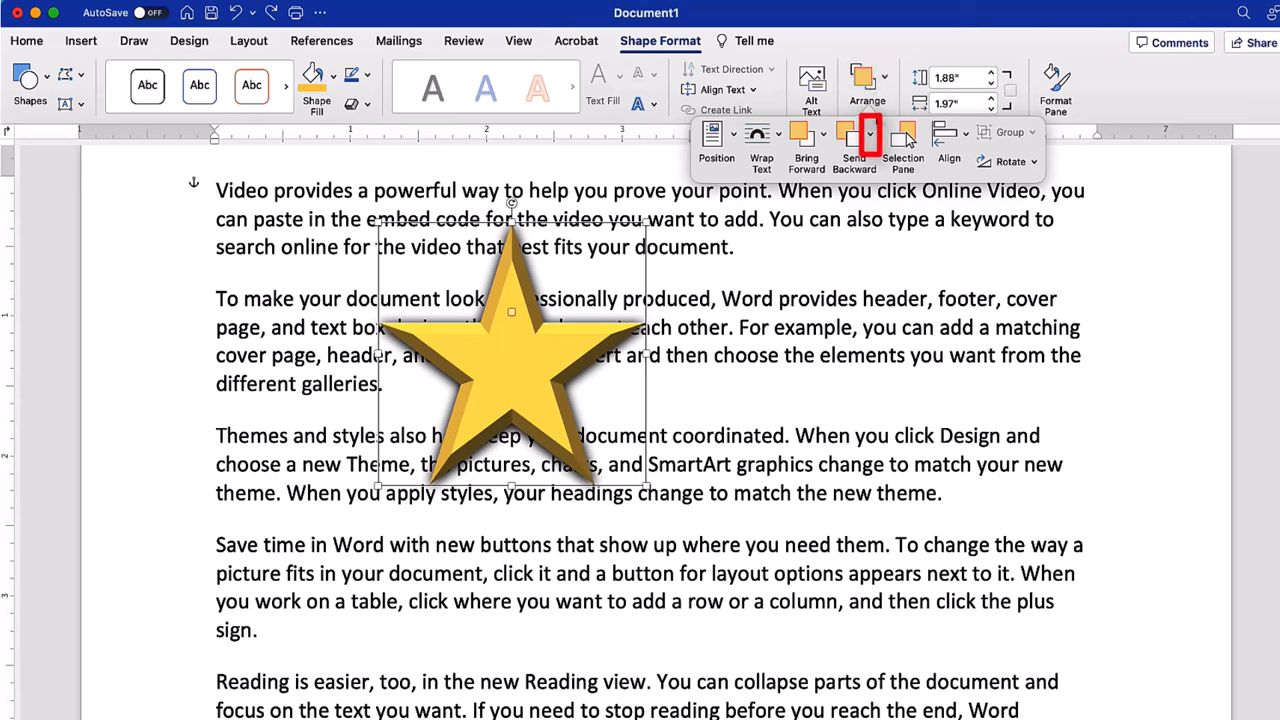
{"action": "left_click", "coordinate": [868, 132]}
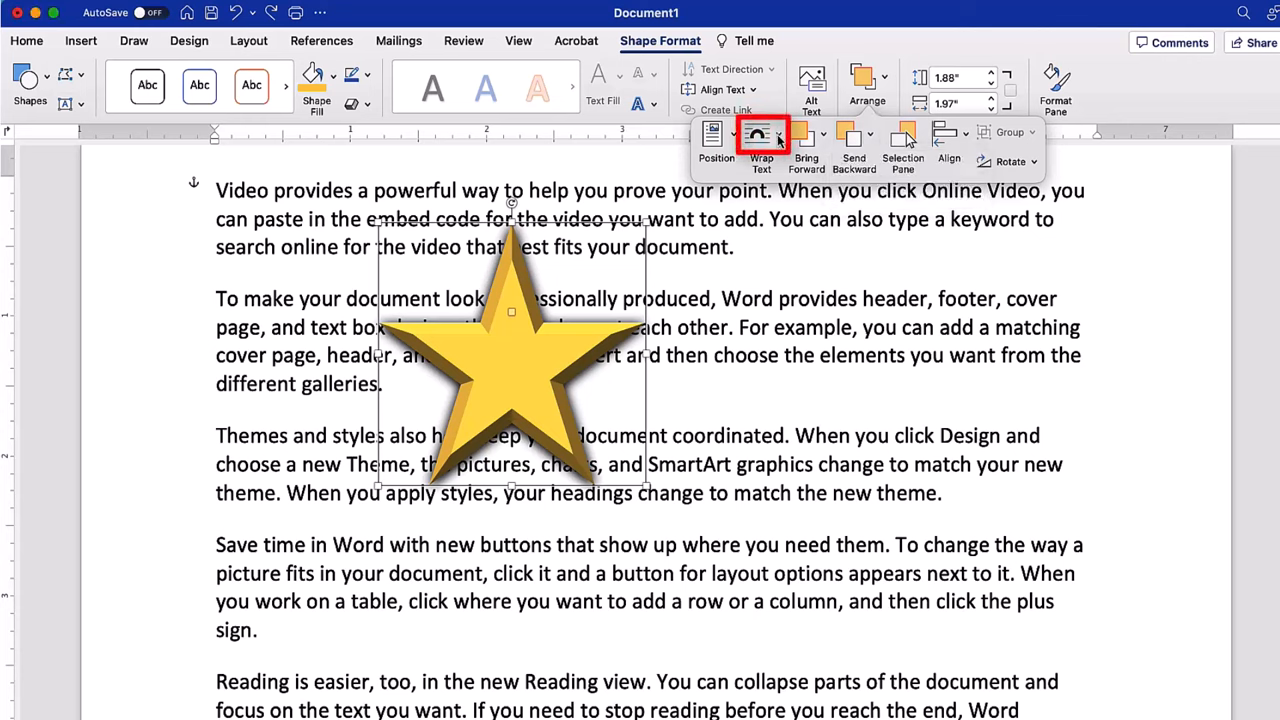
{"action": "left_click", "coordinate": [760, 136]}
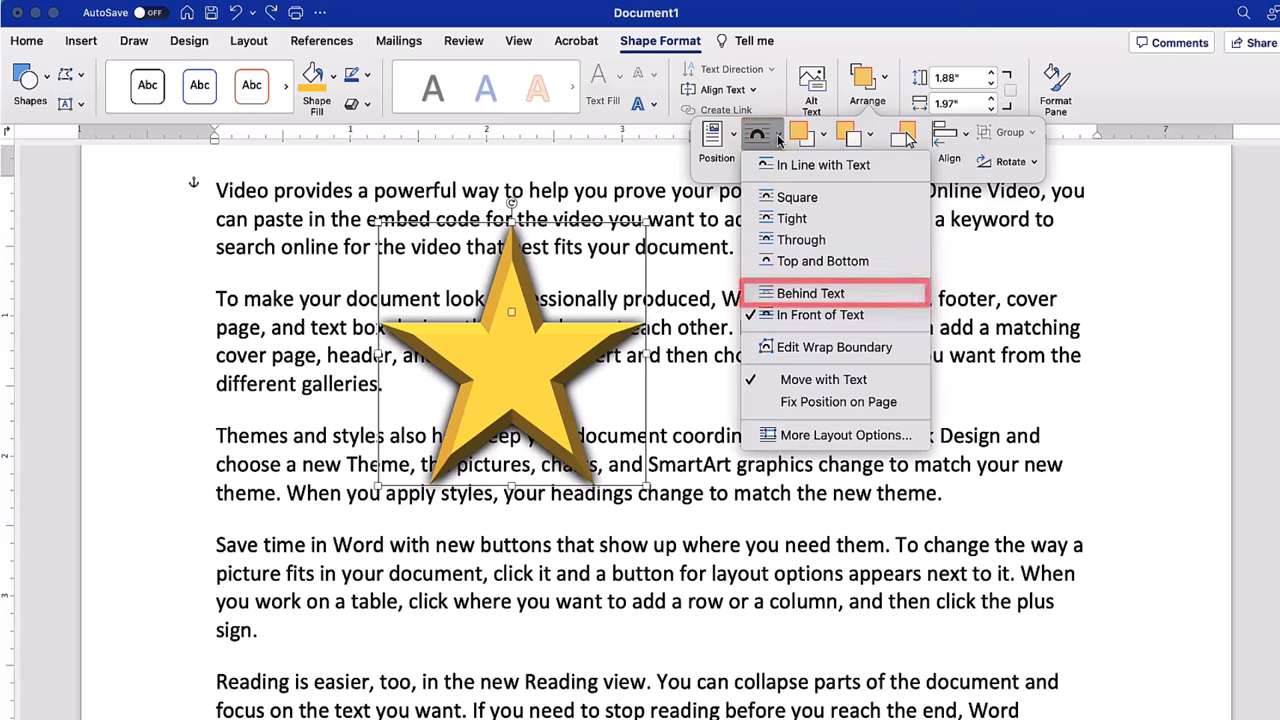
{"action": "left_click", "coordinate": [810, 292]}
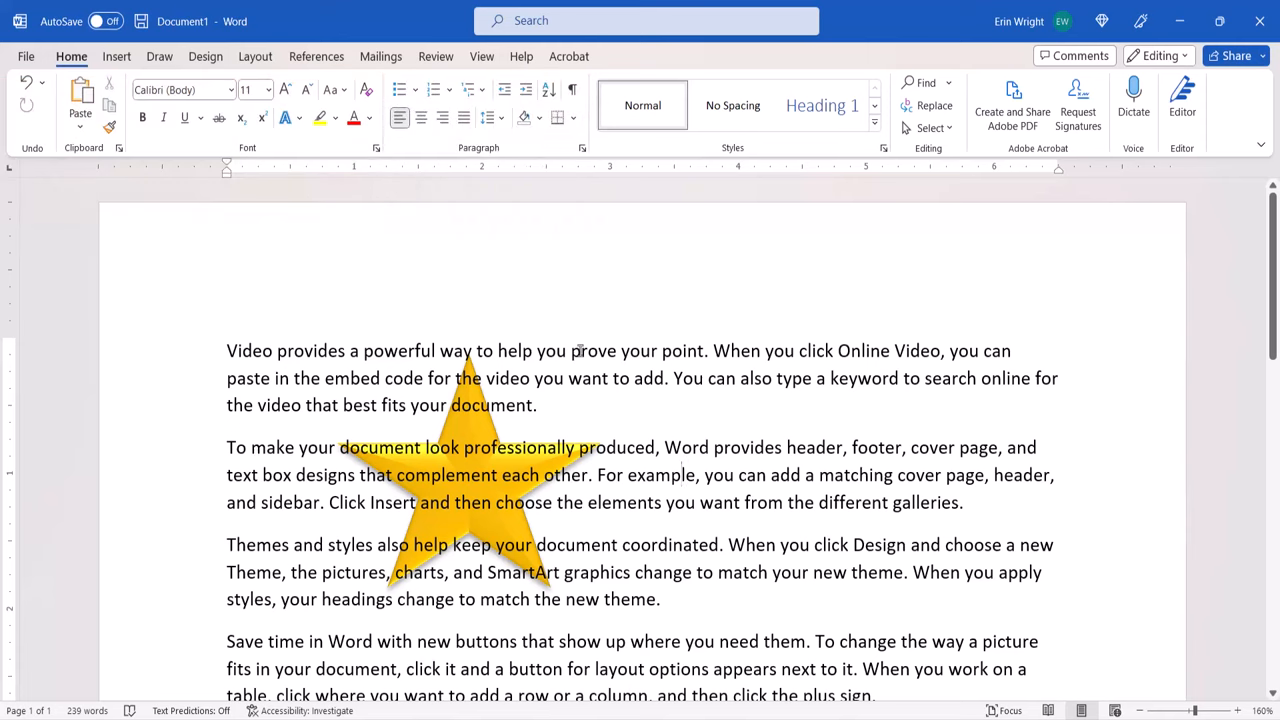
Show the Selection Pane listing the page's objects from the Layout options
{"action": "left_click", "coordinate": [684, 474]}
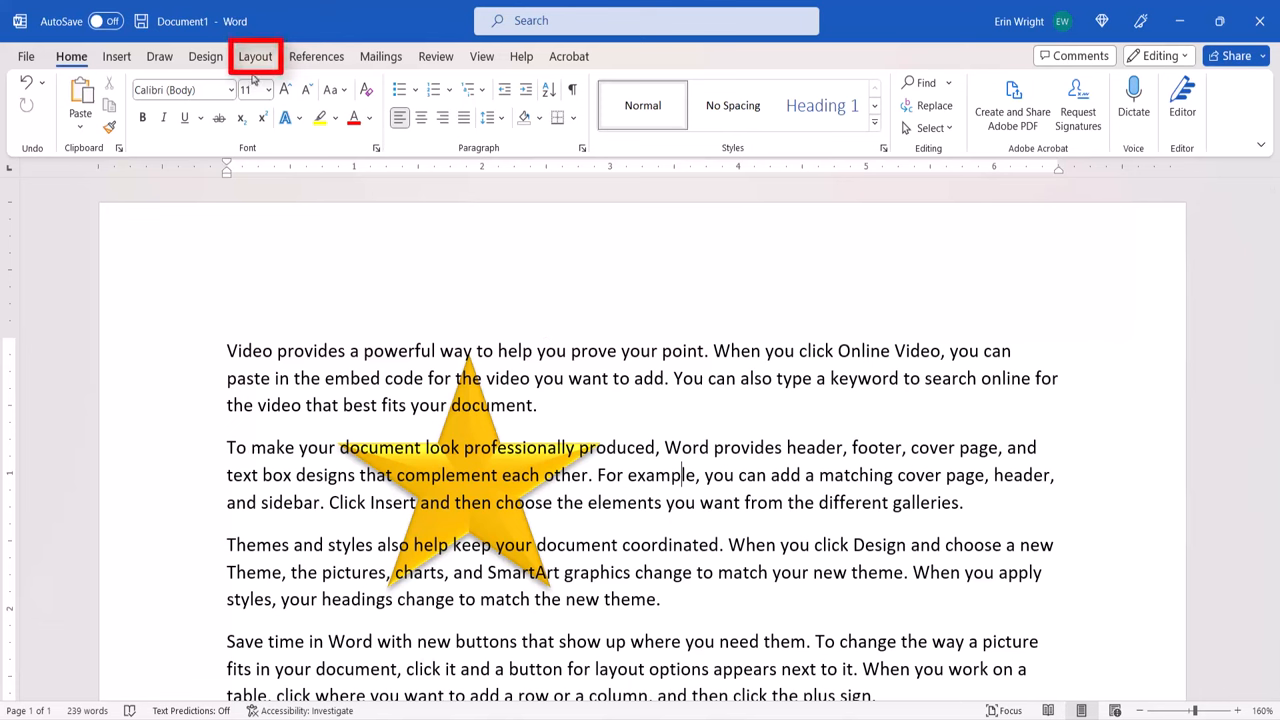
{"action": "left_click", "coordinate": [256, 56]}
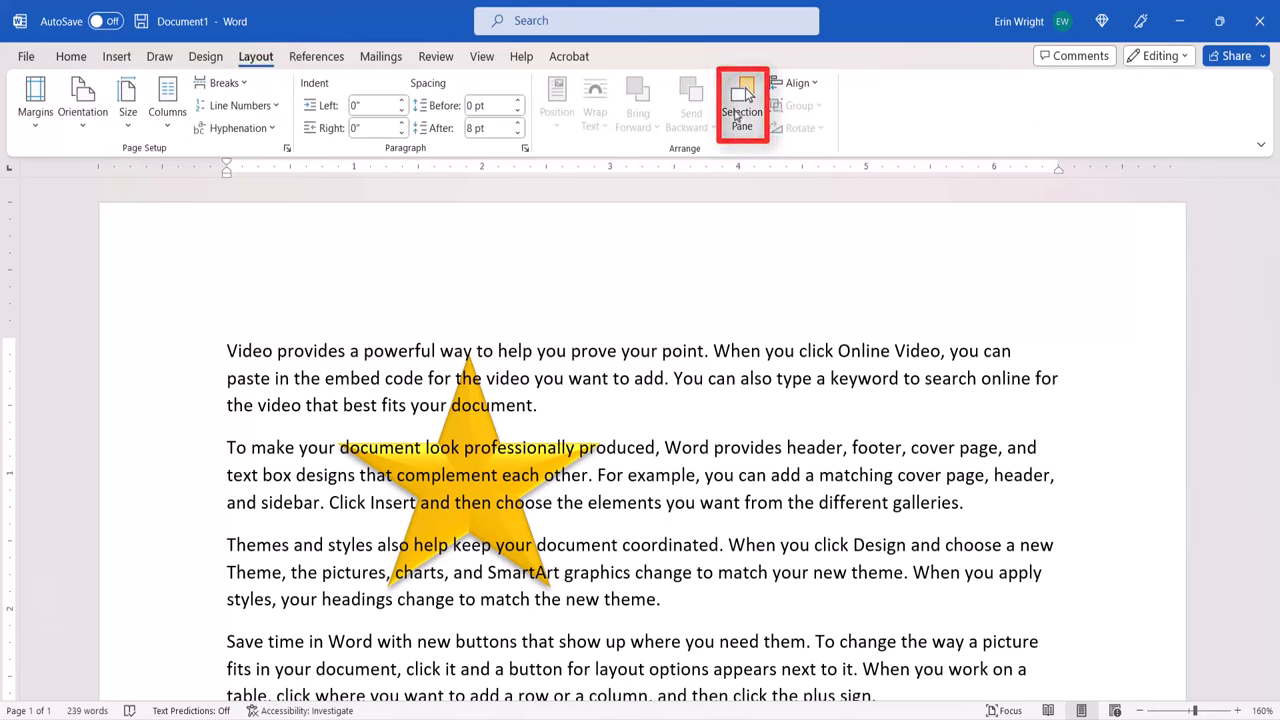
{"action": "left_click", "coordinate": [740, 104]}
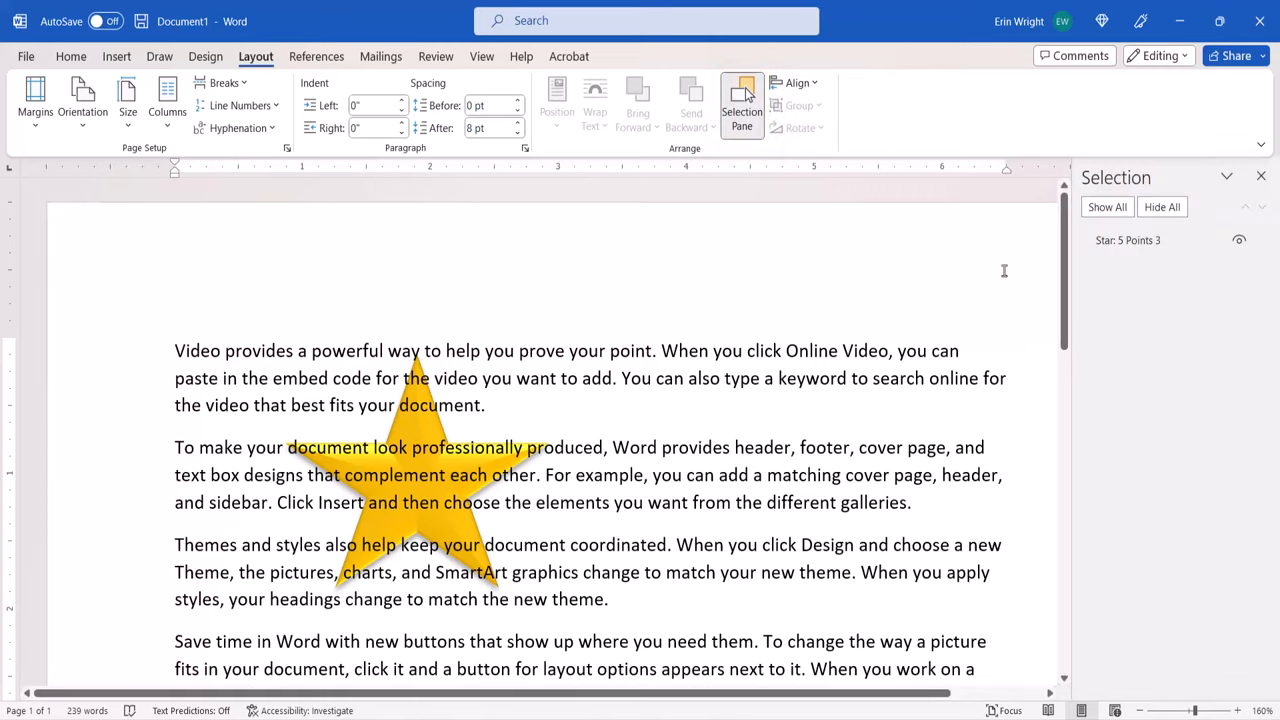
Select 'Star: 5 Points 3' from the Selection Pane, then deselect it
{"action": "left_click", "coordinate": [1128, 240]}
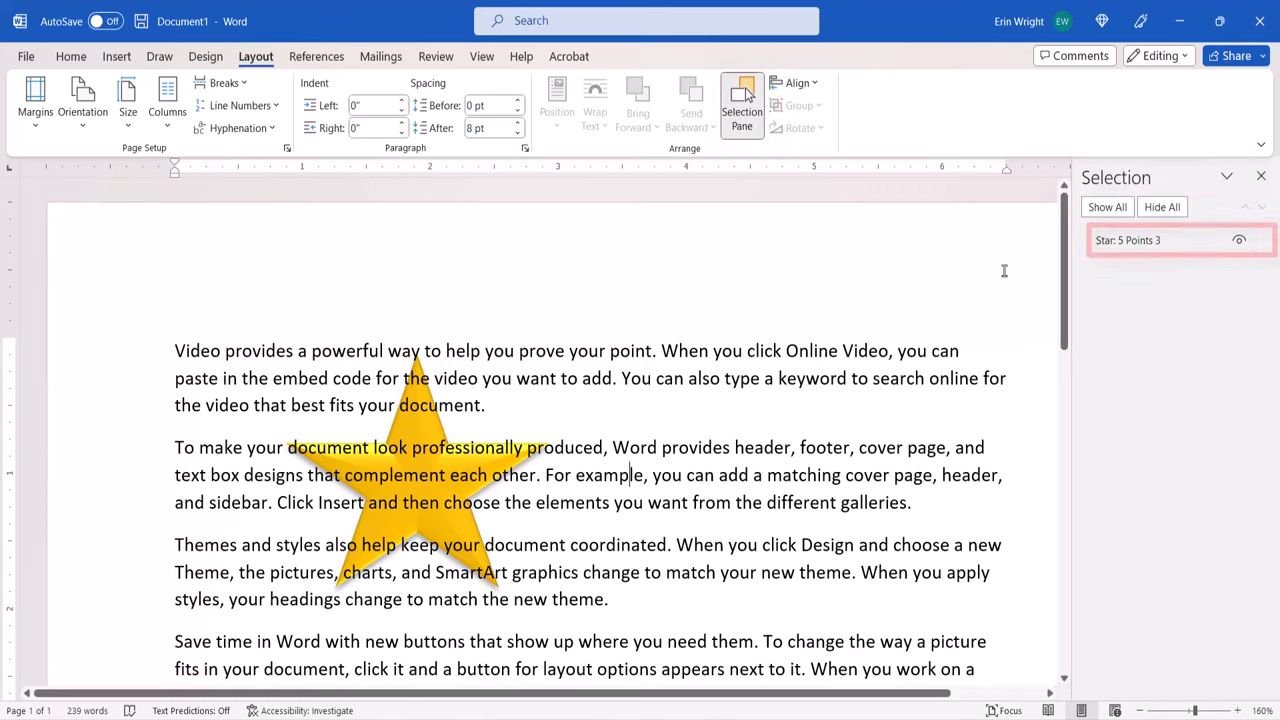
{"action": "left_click", "coordinate": [1160, 240]}
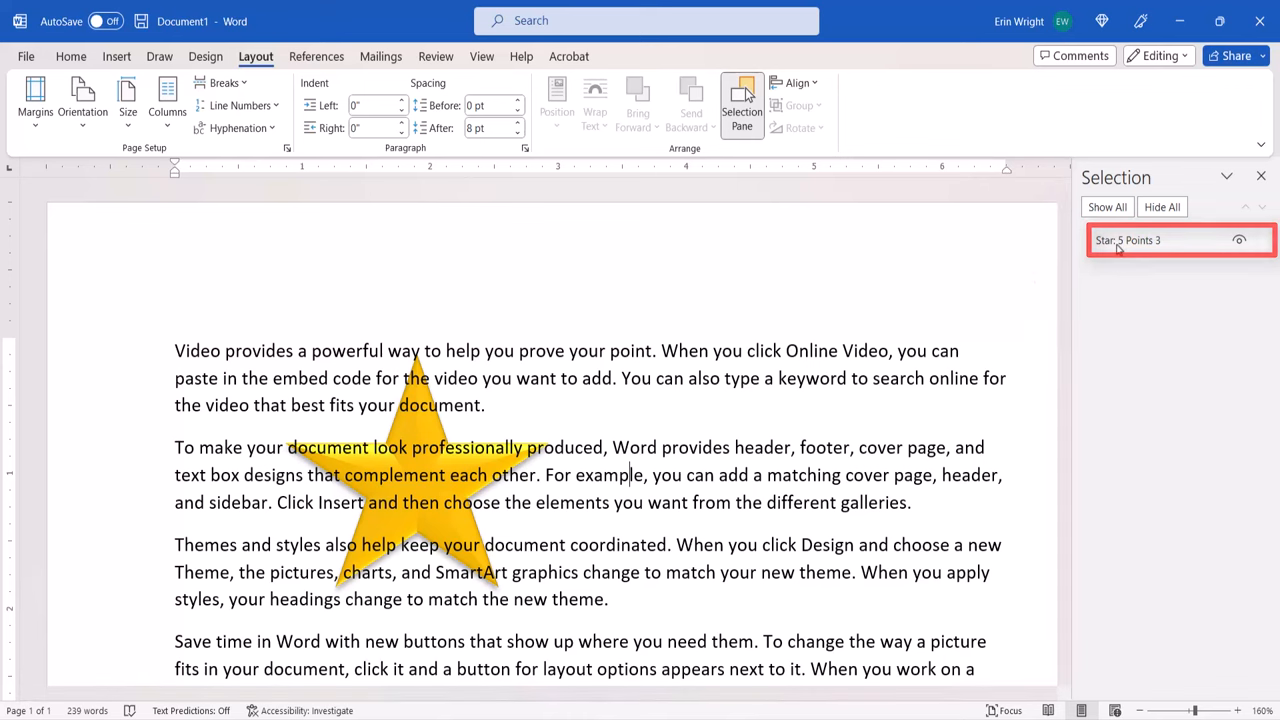
{"action": "left_click", "coordinate": [1128, 240]}
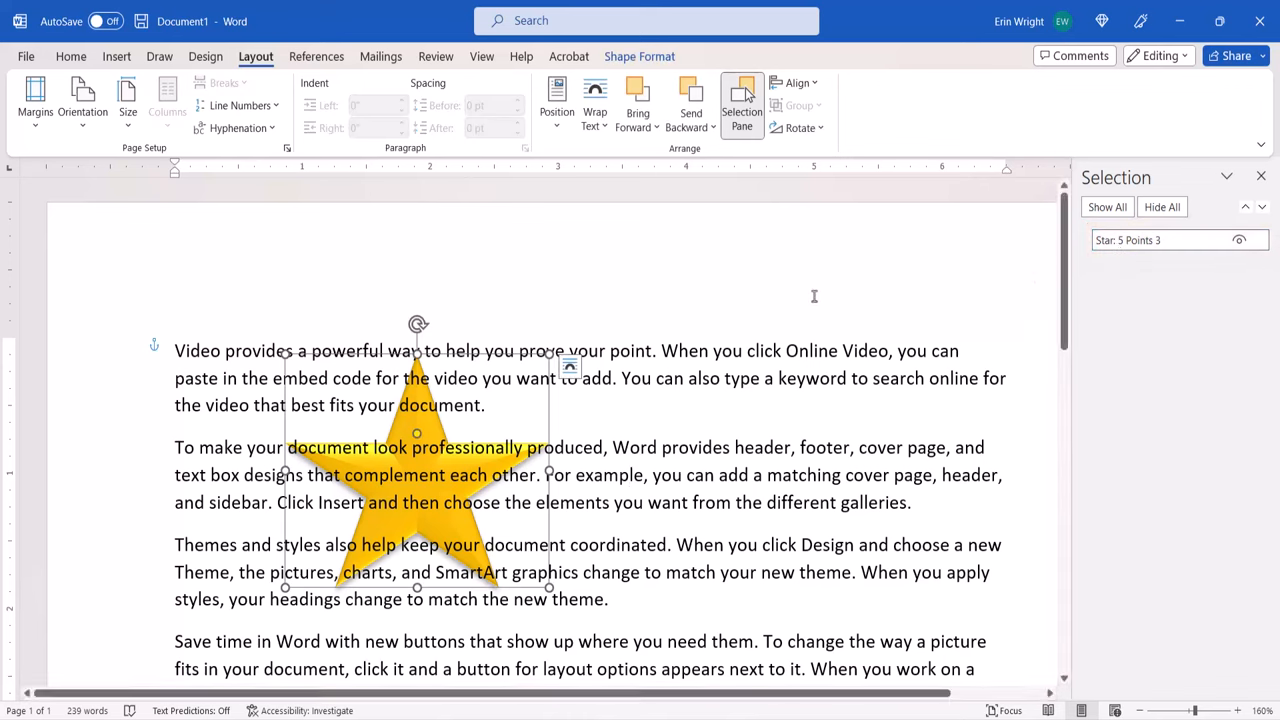
{"action": "left_click", "coordinate": [640, 56]}
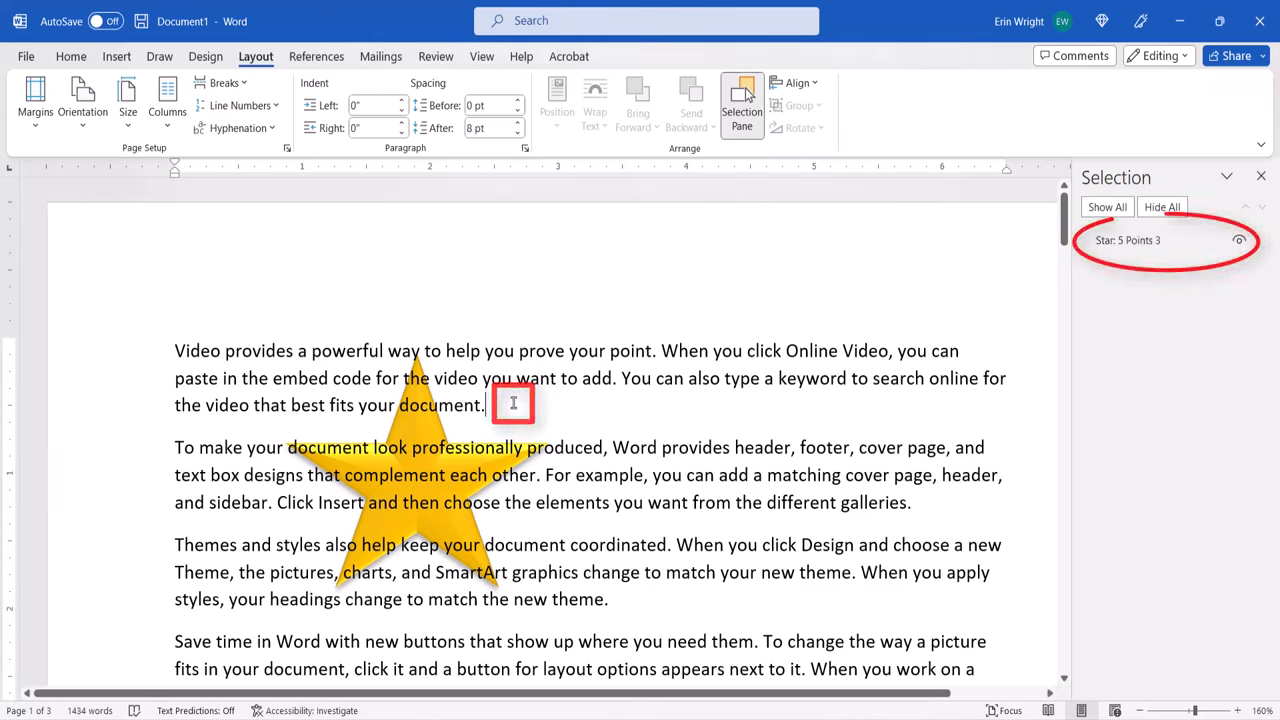
Place the cursor after the first paragraph and save the document
{"action": "left_click", "coordinate": [512, 404]}
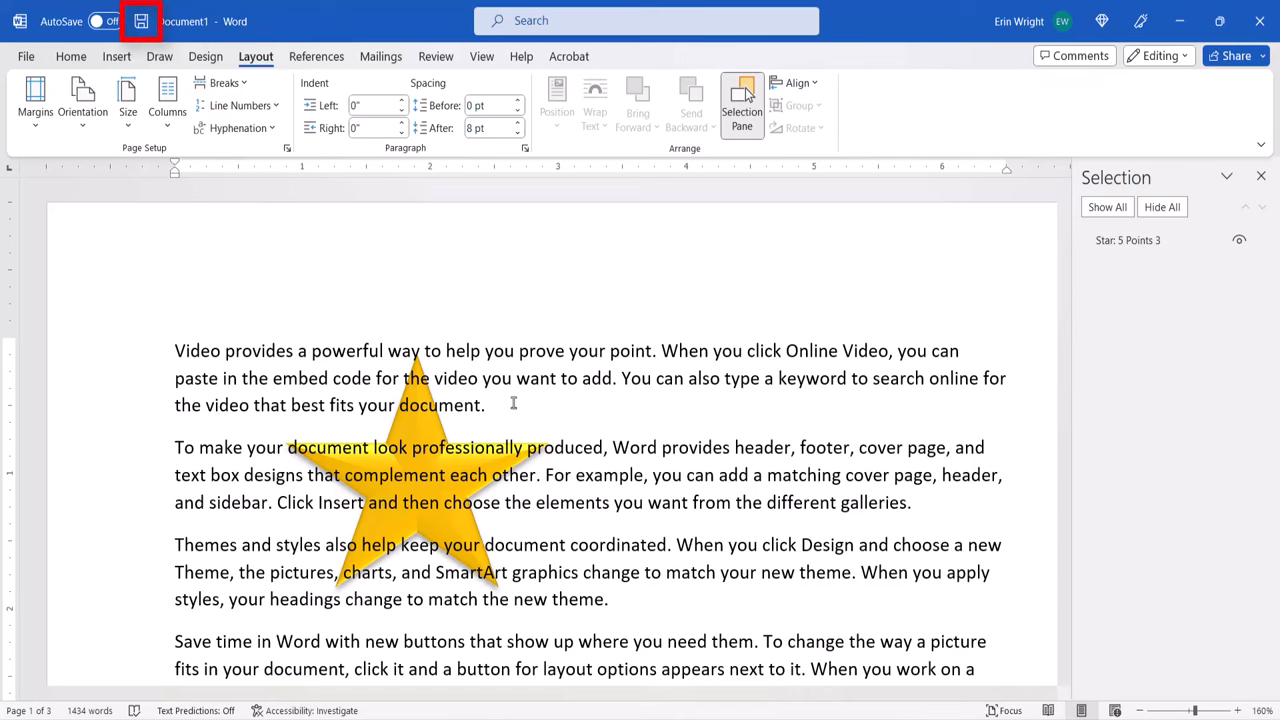
{"action": "left_click", "coordinate": [486, 404]}
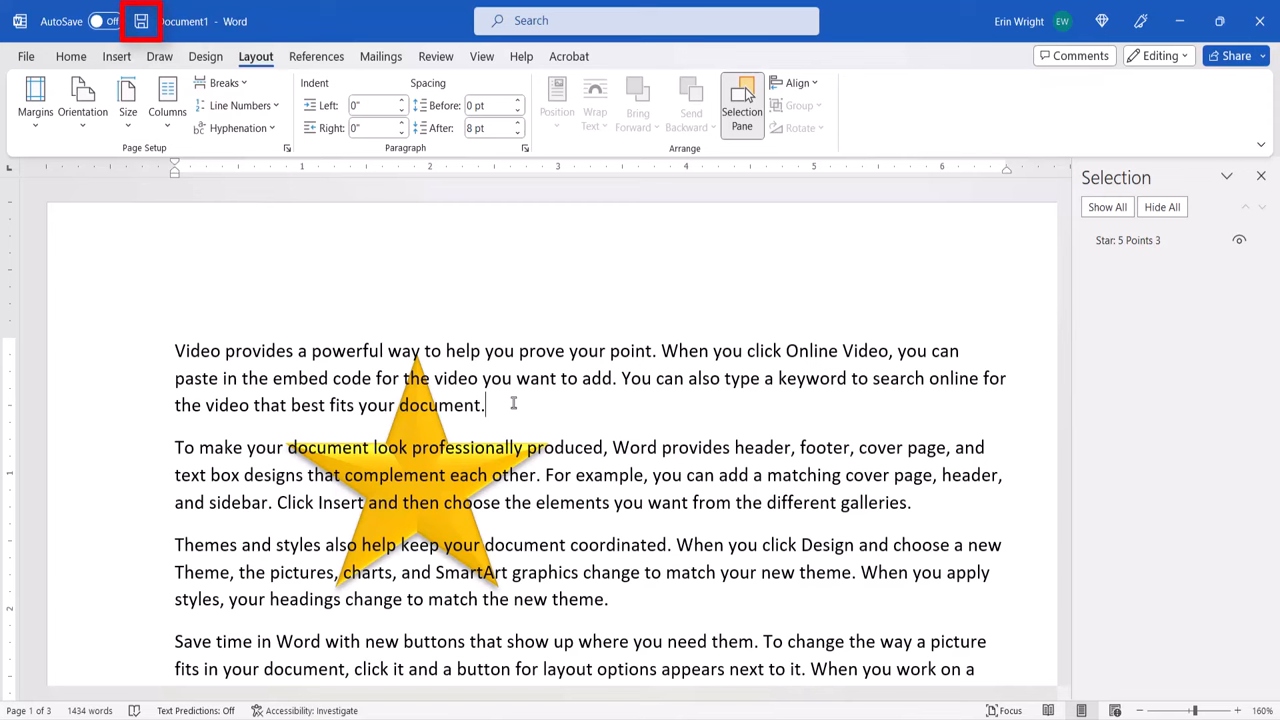